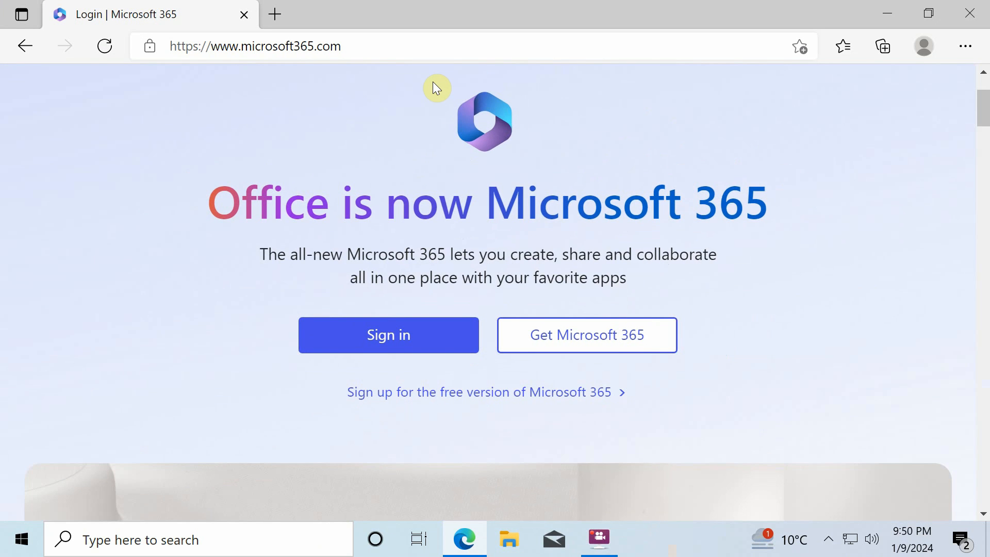
mouse_move(310, 292)
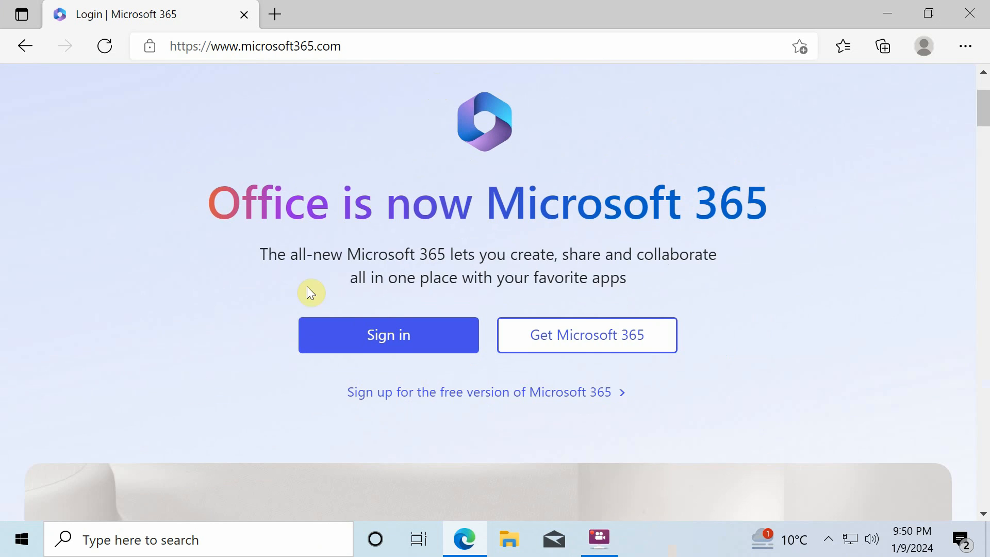
Bring up the Windows Start menu over the Microsoft 365 sign-in page
left_click(21, 540)
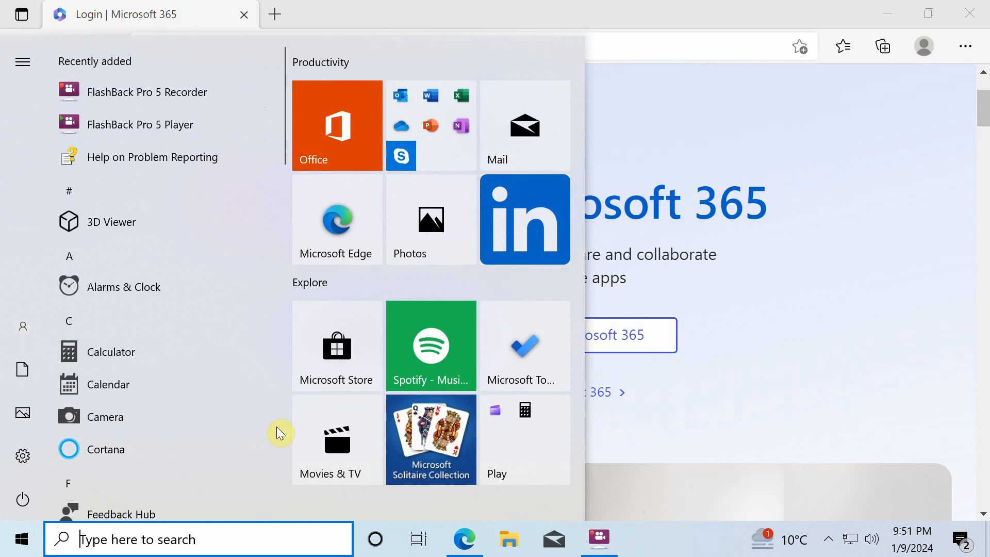
Search Microsoft Store for 'microsoft 365' and update the installed Microsoft 365 (Office) app
left_click(336, 346)
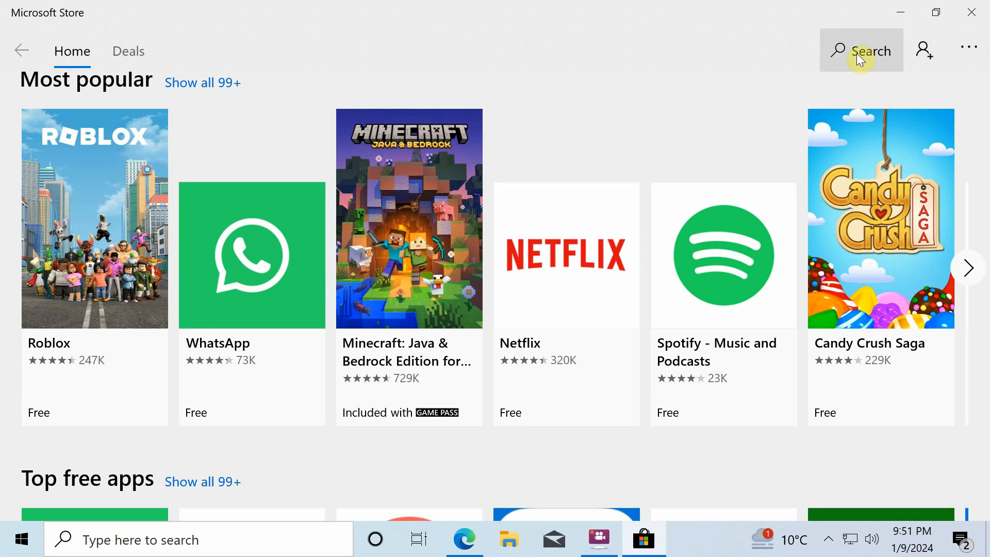
type("microsoft 365")
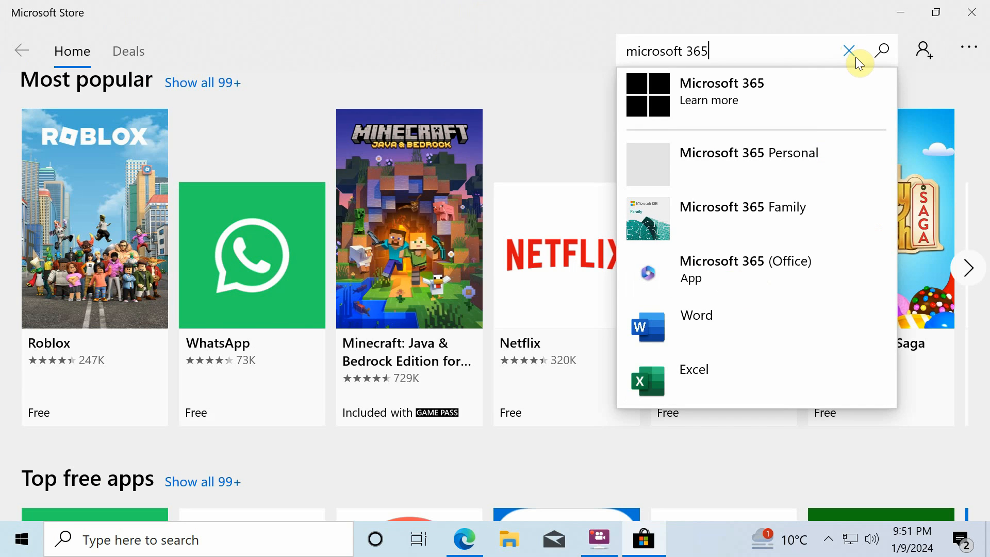
left_click(849, 50)
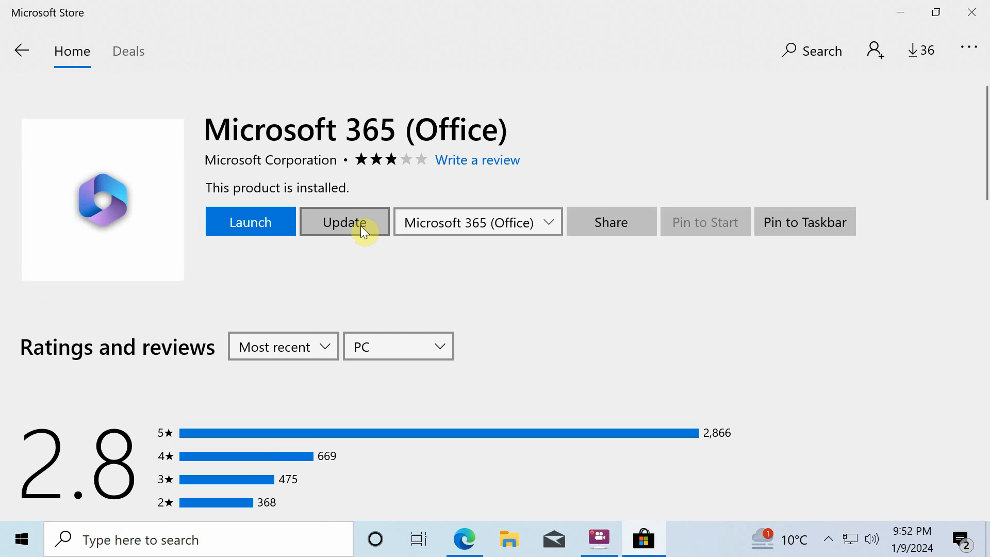
left_click(345, 222)
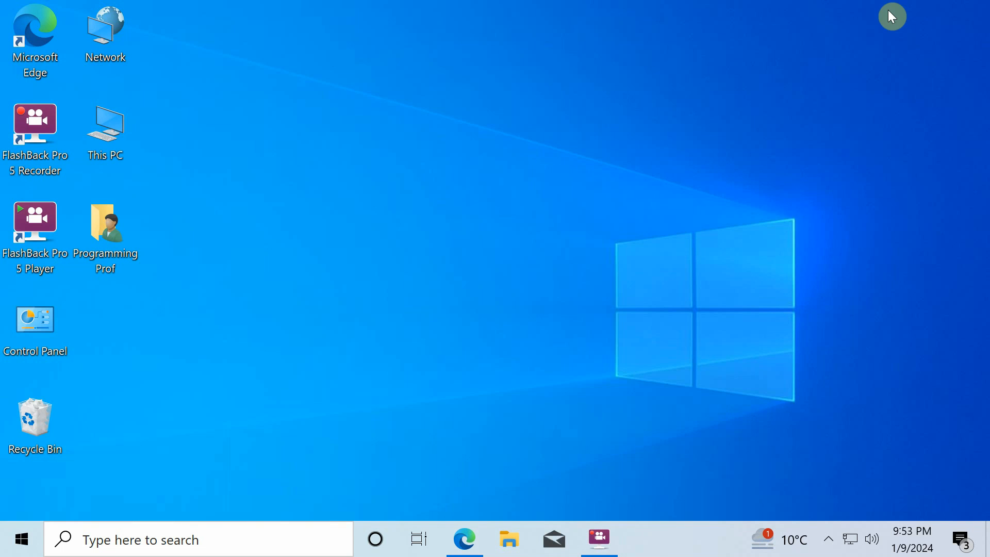
Launch the Microsoft 365 (Office) app from the Start menu
left_click(21, 539)
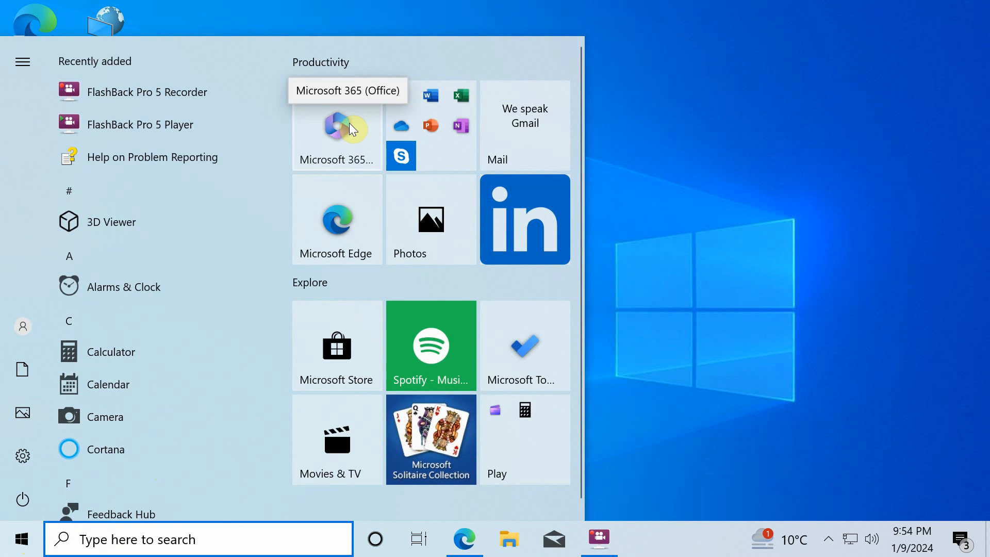
left_click(336, 126)
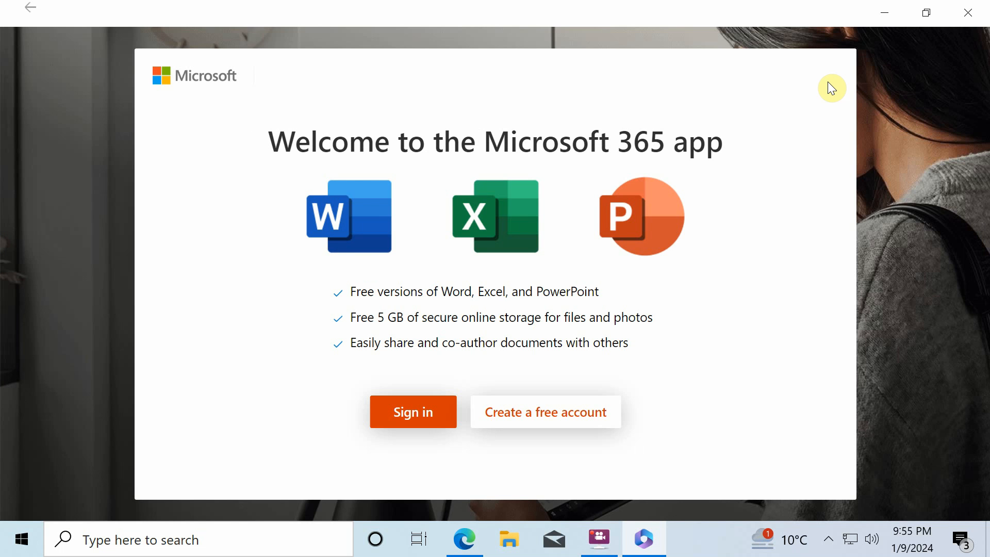
mouse_move(506, 370)
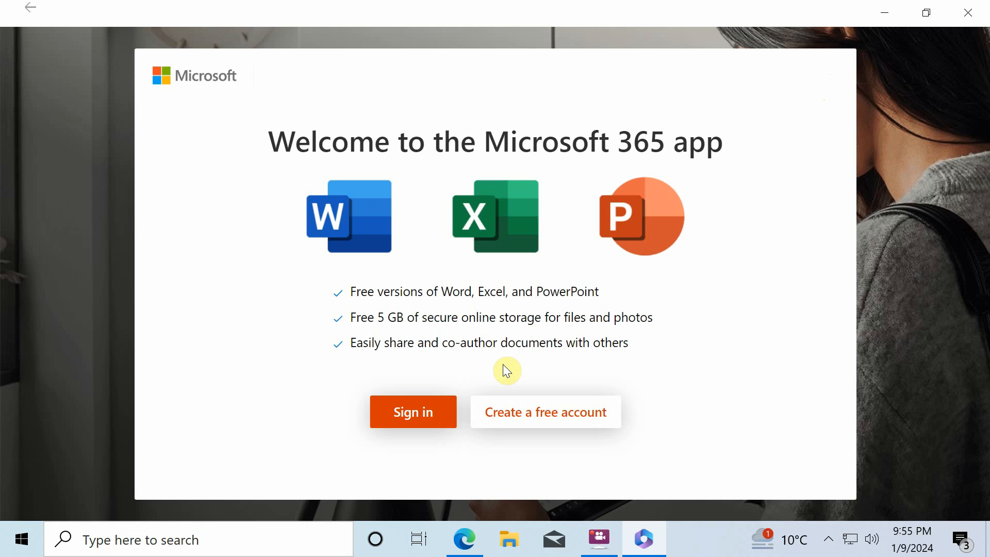
Sign in with a personal Microsoft account and let Windows remember it on this device
left_click(412, 412)
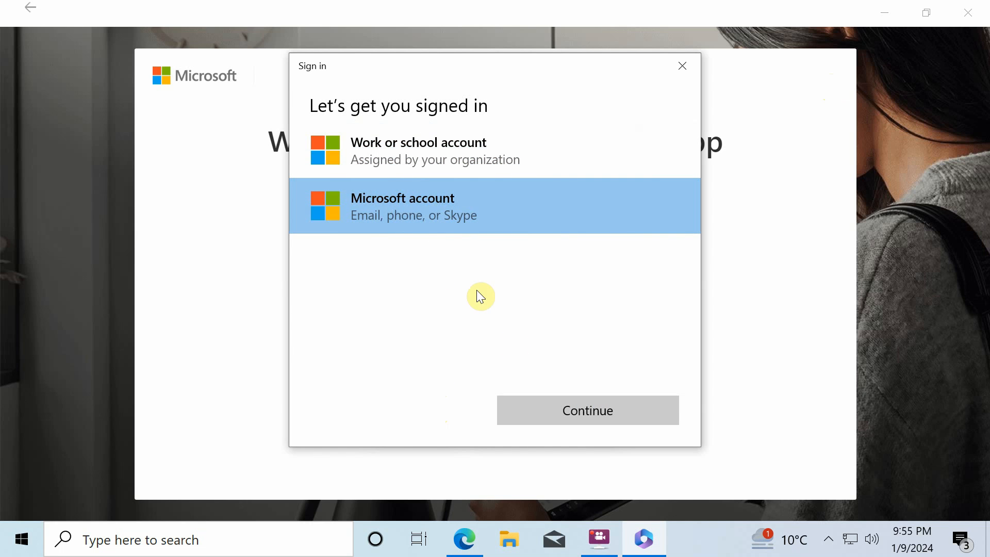
left_click(587, 409)
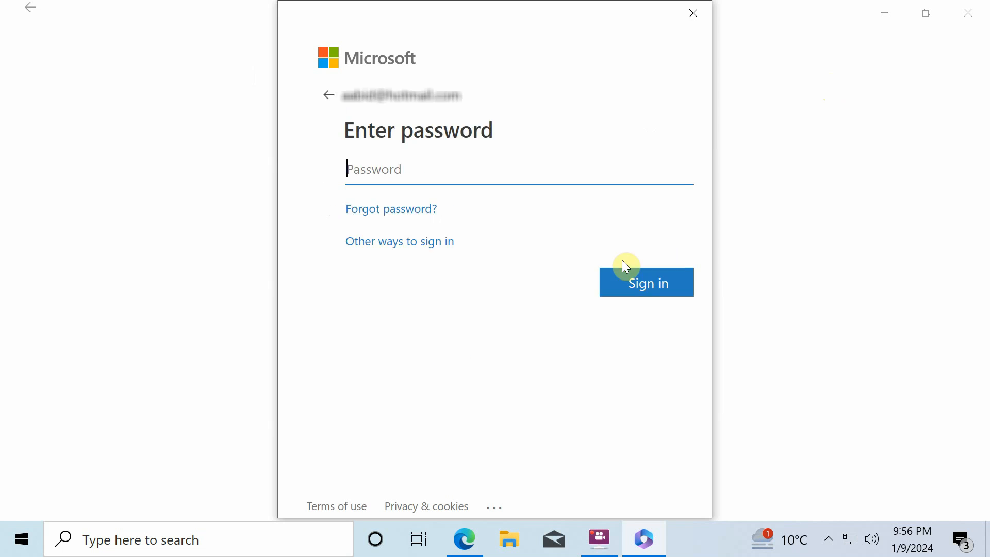
left_click(646, 283)
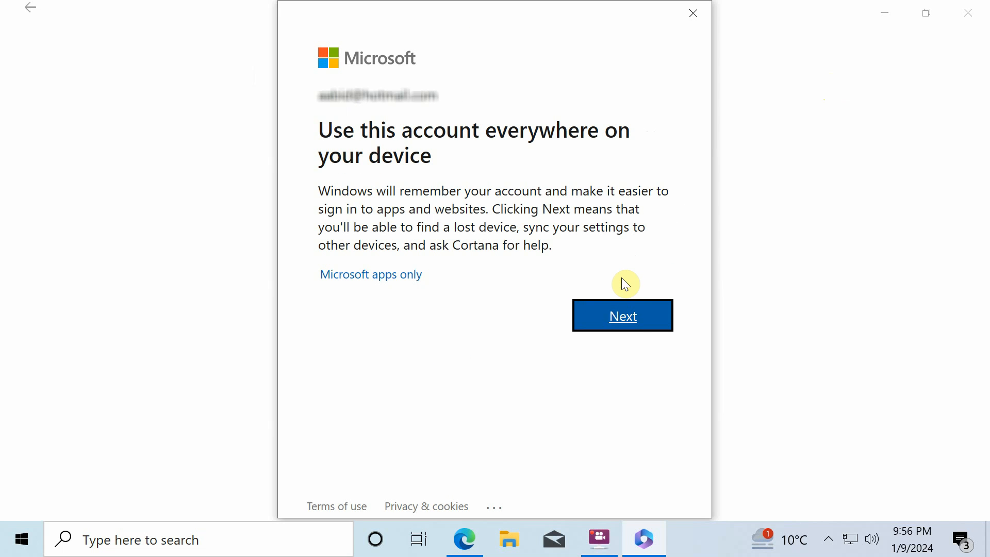
left_click(622, 316)
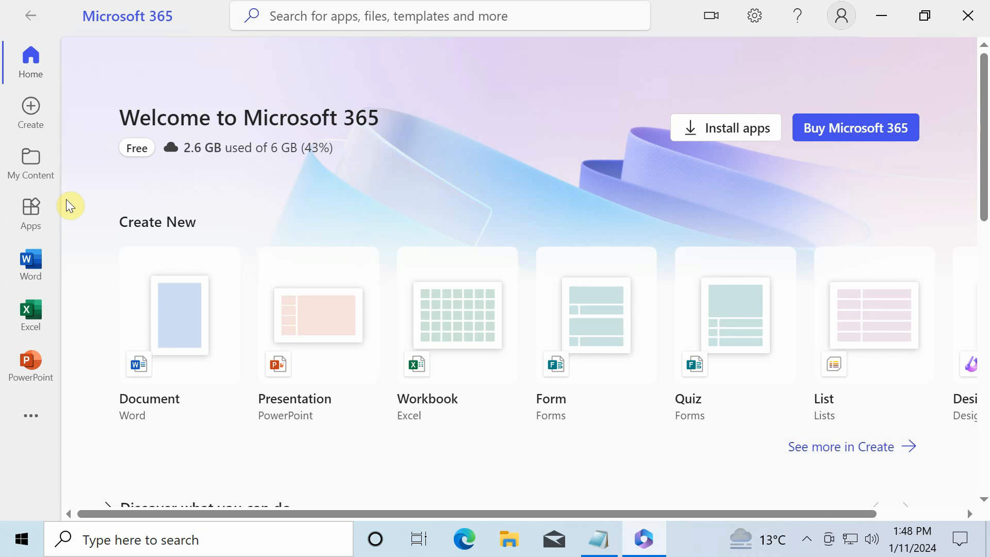
Create a new blank Word document from the app's Word section
left_click(30, 213)
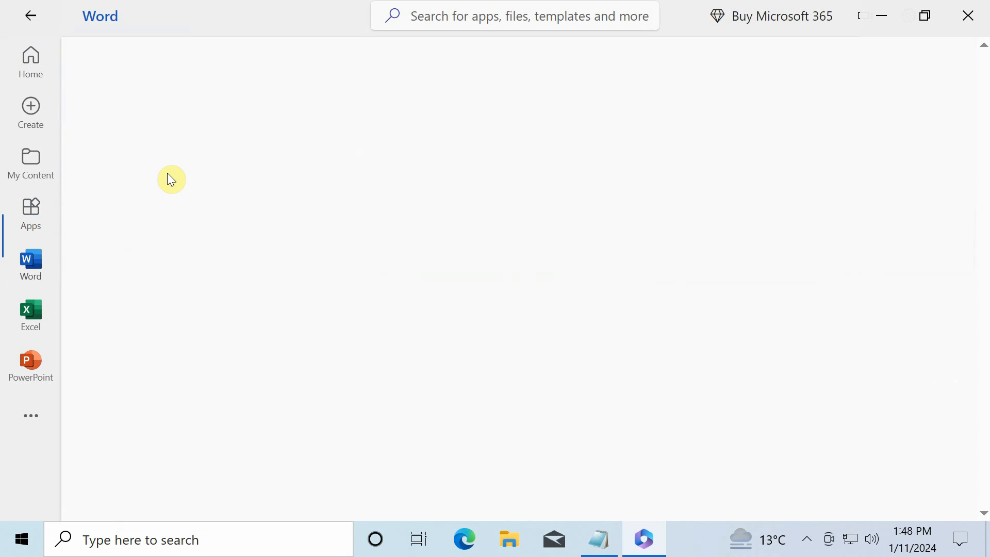
left_click(30, 264)
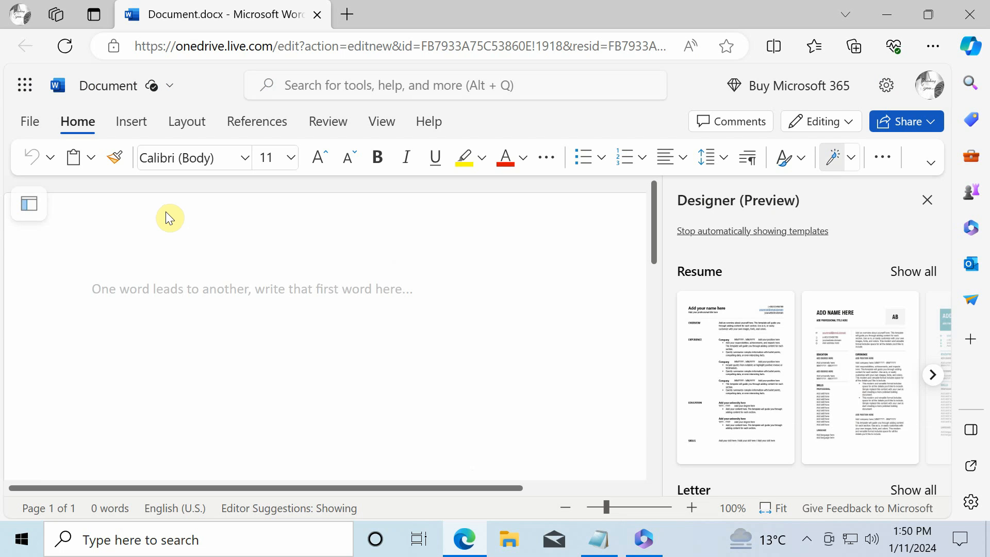
Go full screen, dismiss the Designer pane and switch to the Classic Ribbon layout
key("F11")
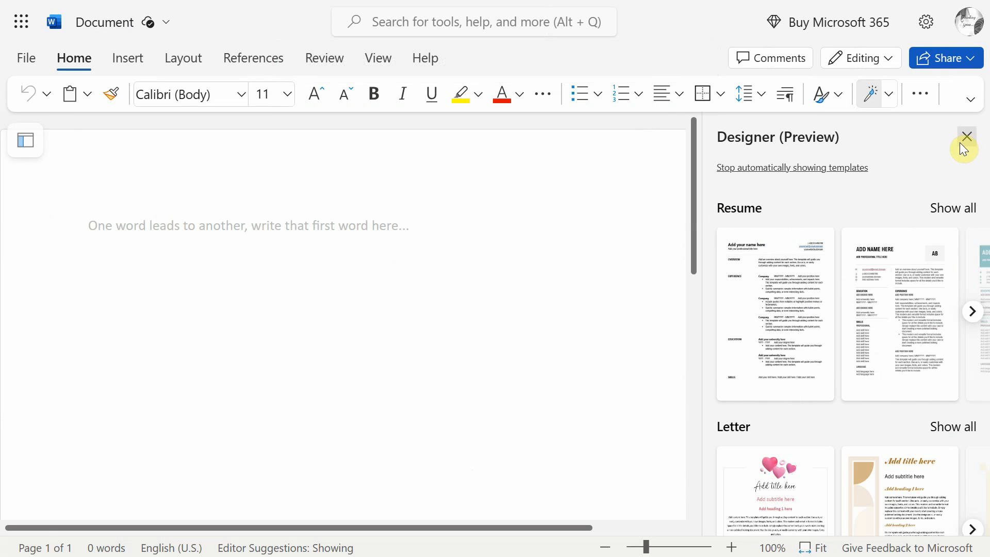
left_click(965, 136)
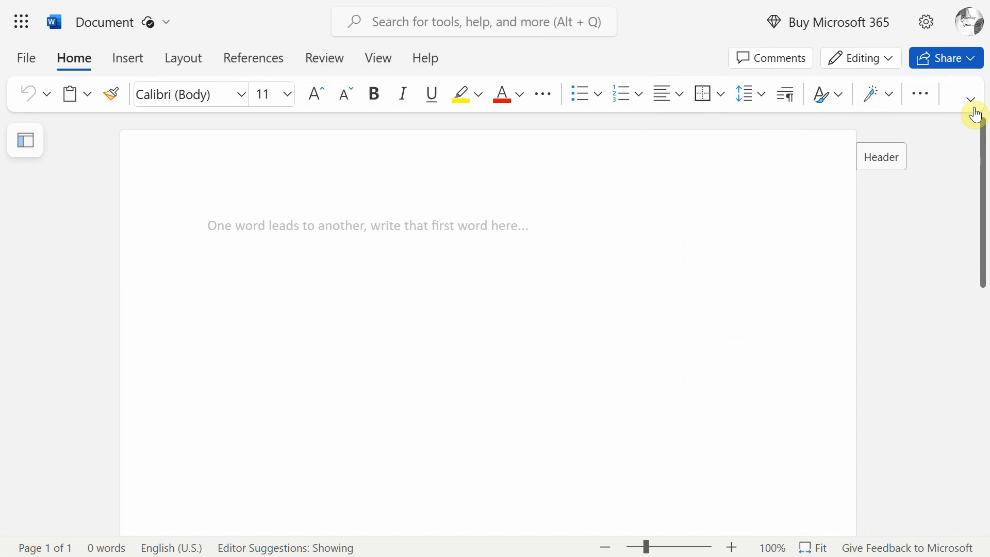
left_click(971, 99)
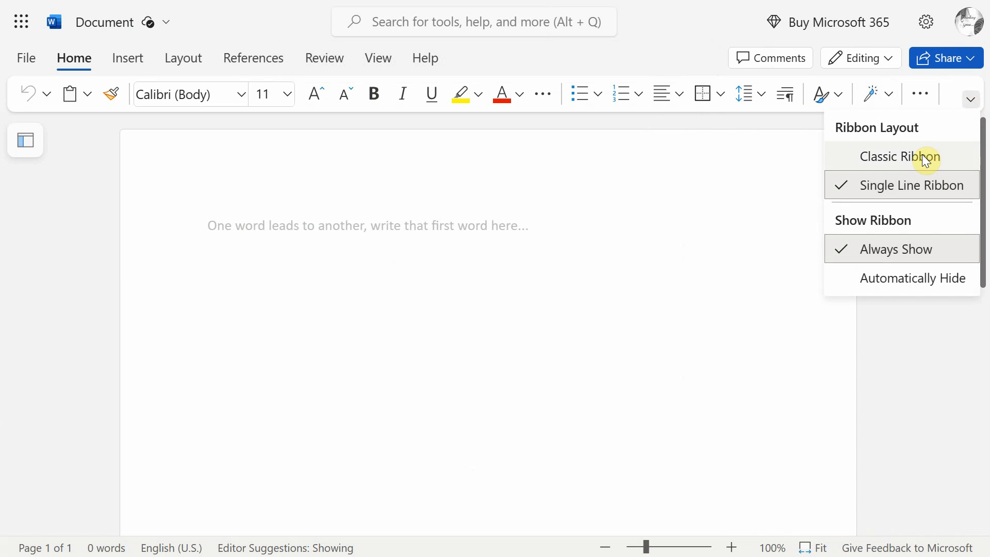
left_click(899, 156)
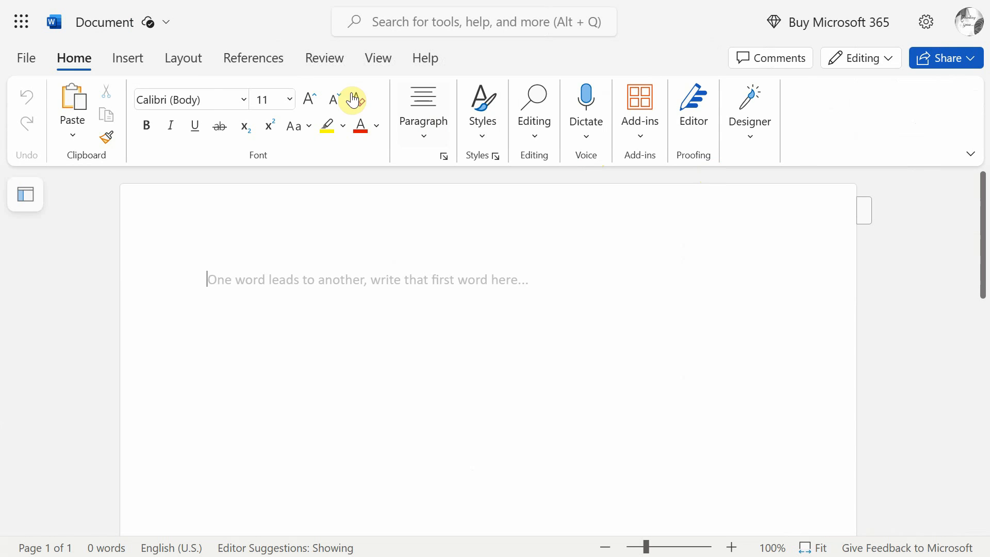
Glance at the Review commands and return to the Home ribbon
left_click(323, 58)
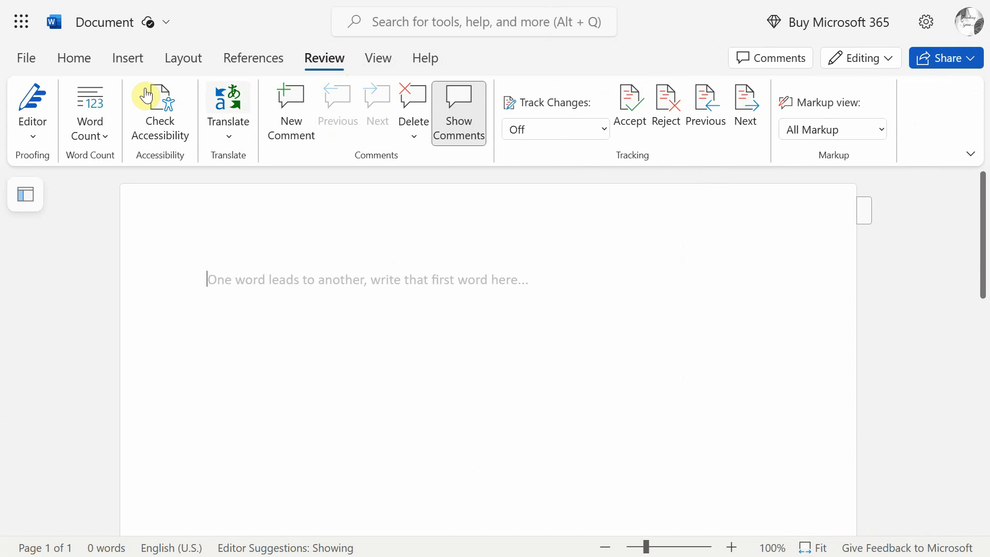
left_click(75, 58)
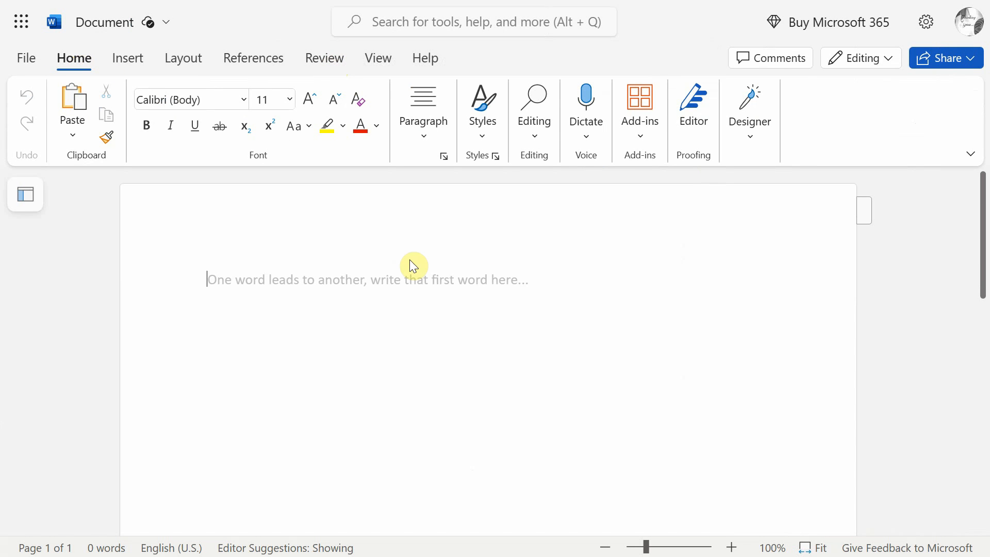
Enter the =rand(2, 4) formula to generate two sample paragraphs
type("=ra")
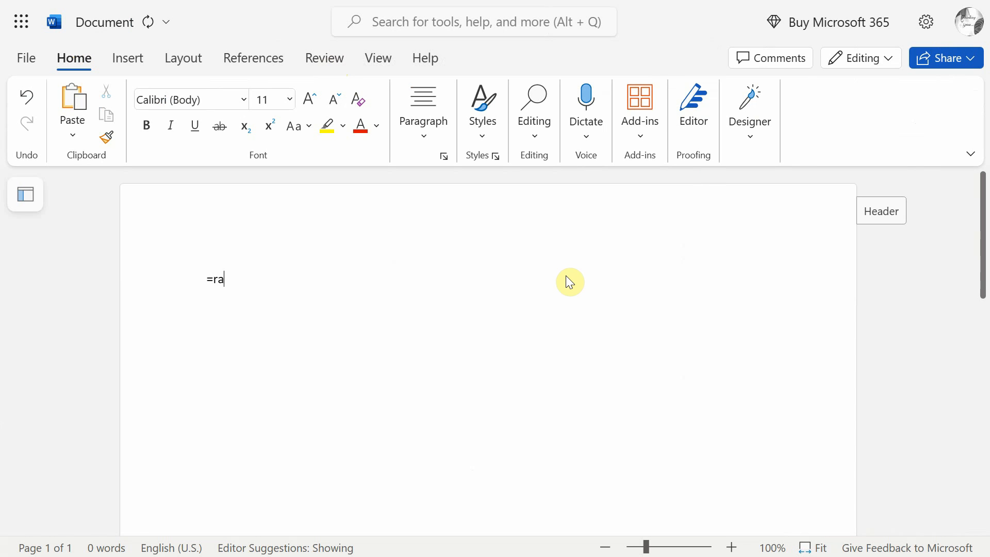
type("nd(2, 4)")
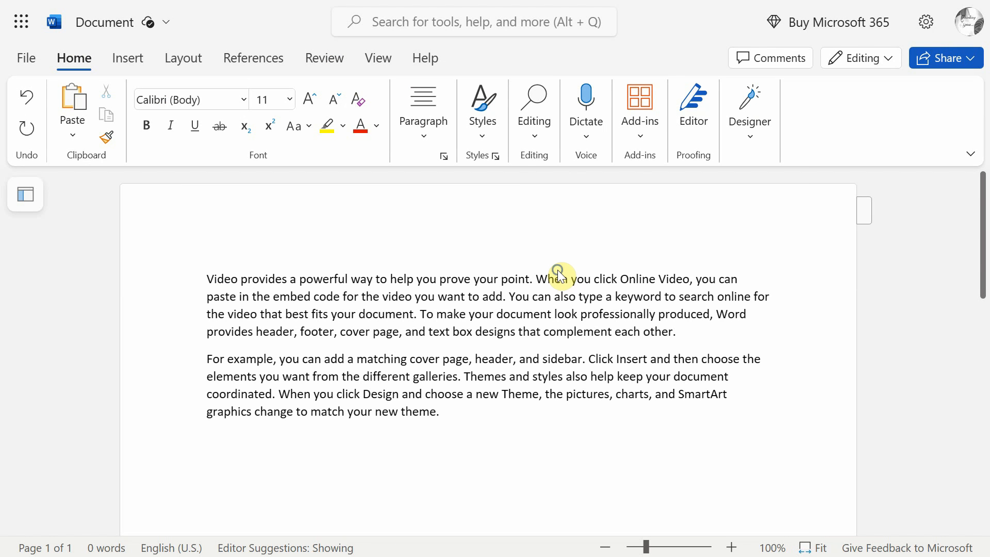
key("ctrl+a")
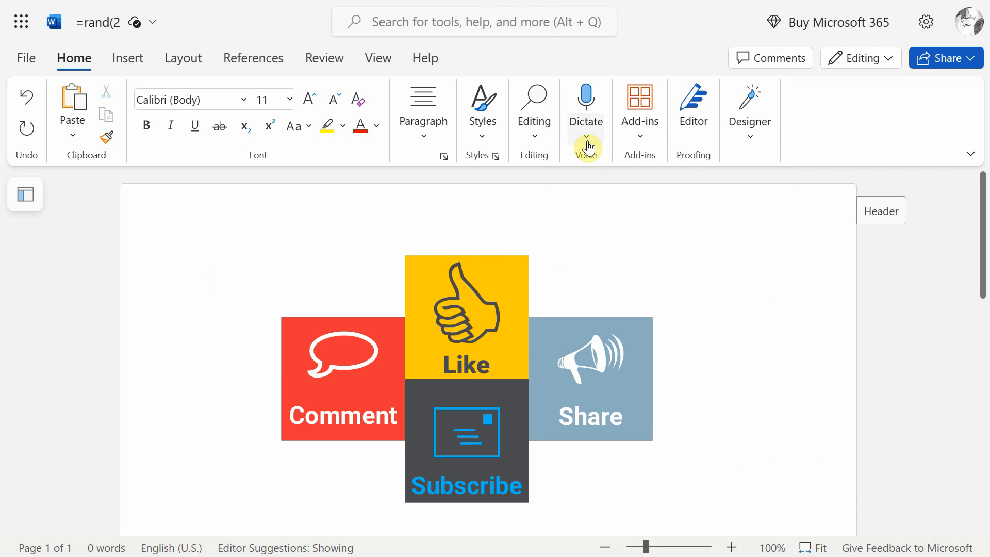
Start Dictate and choose the spoken language in the dictation settings
left_click(587, 137)
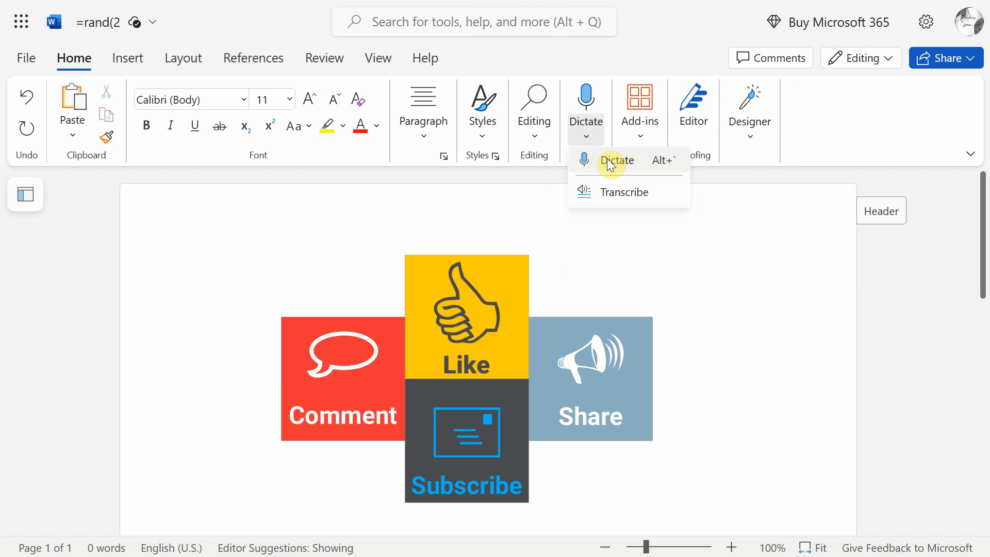
left_click(616, 161)
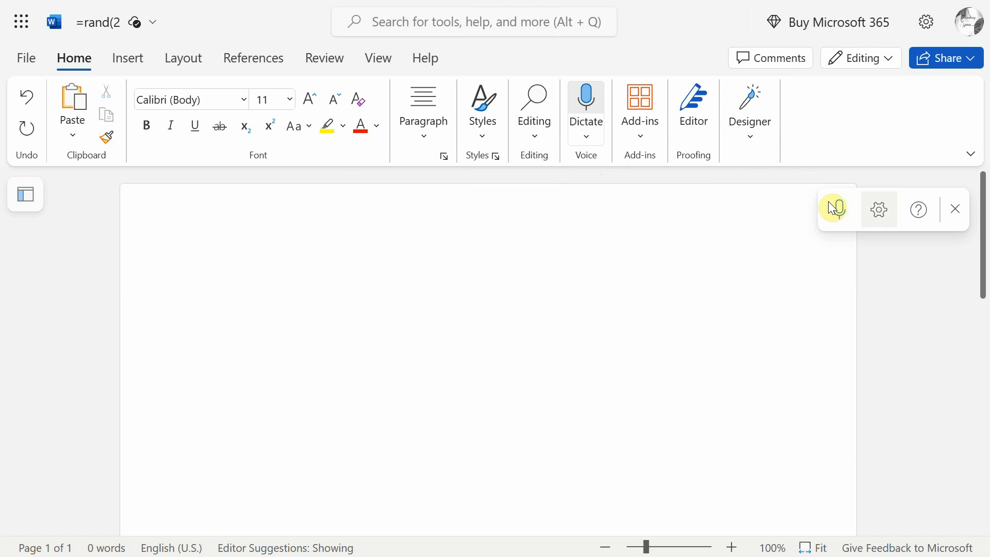
left_click(877, 209)
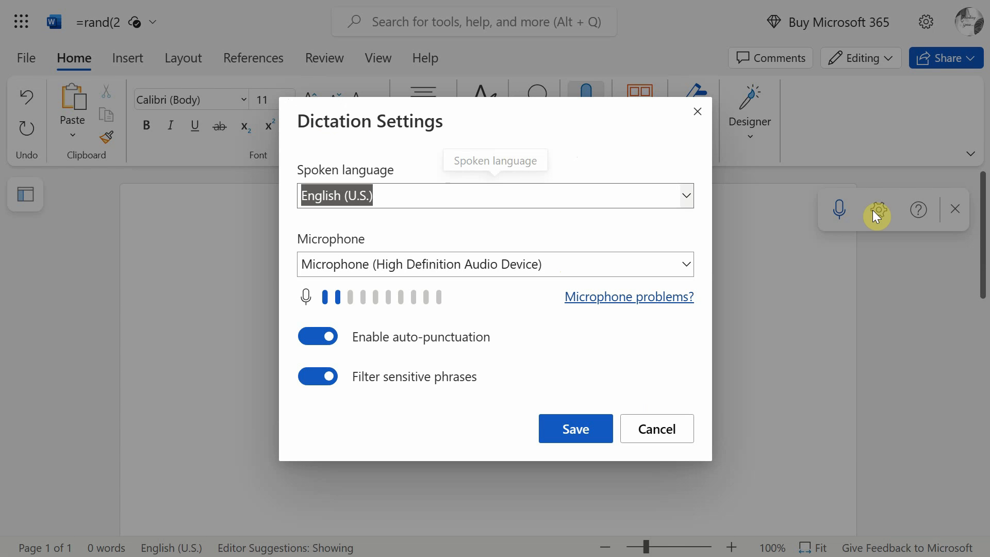
left_click(685, 194)
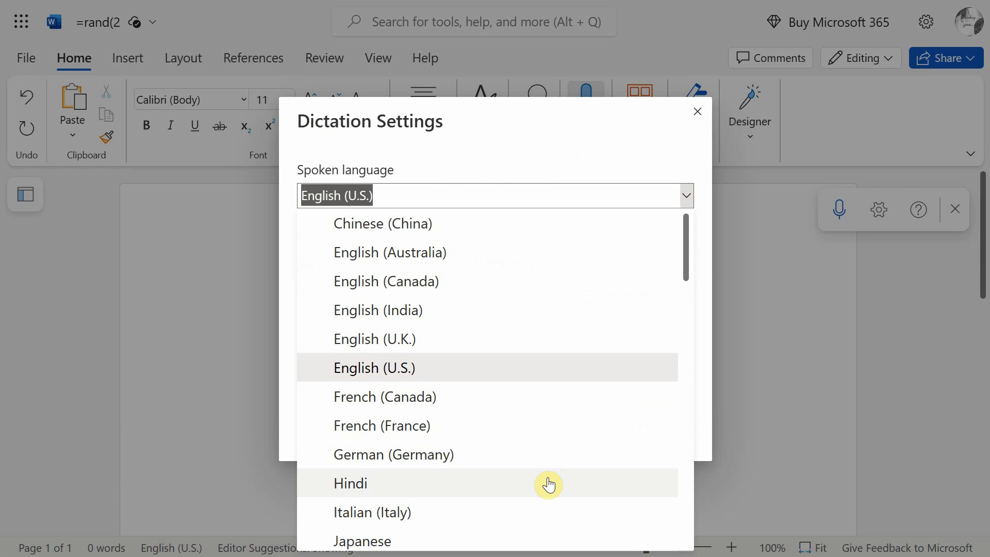
left_click(696, 111)
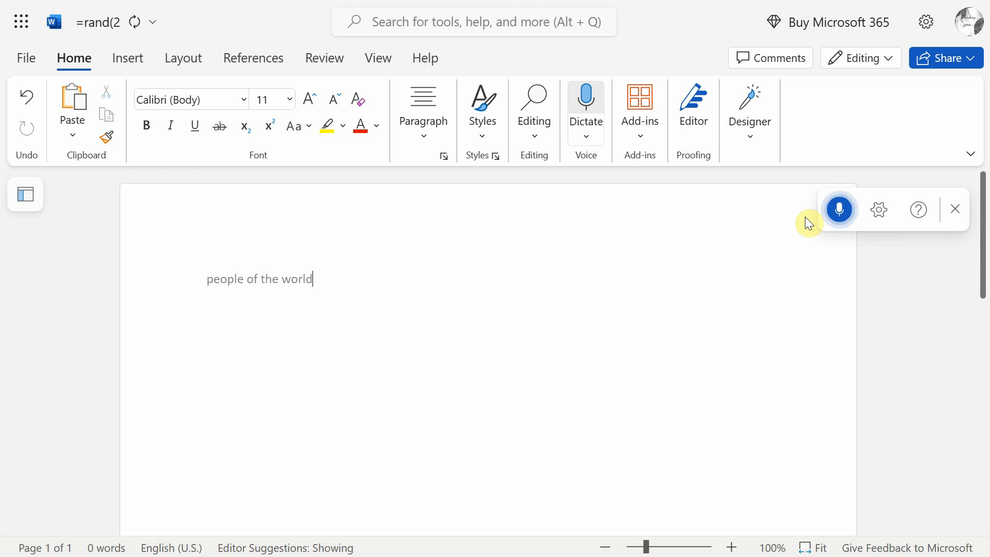
Dictate the paragraph about atrocities against Palestinians and raising your voice against this
type("do you know that israel commits atrocities on the people of Palestine, not eve")
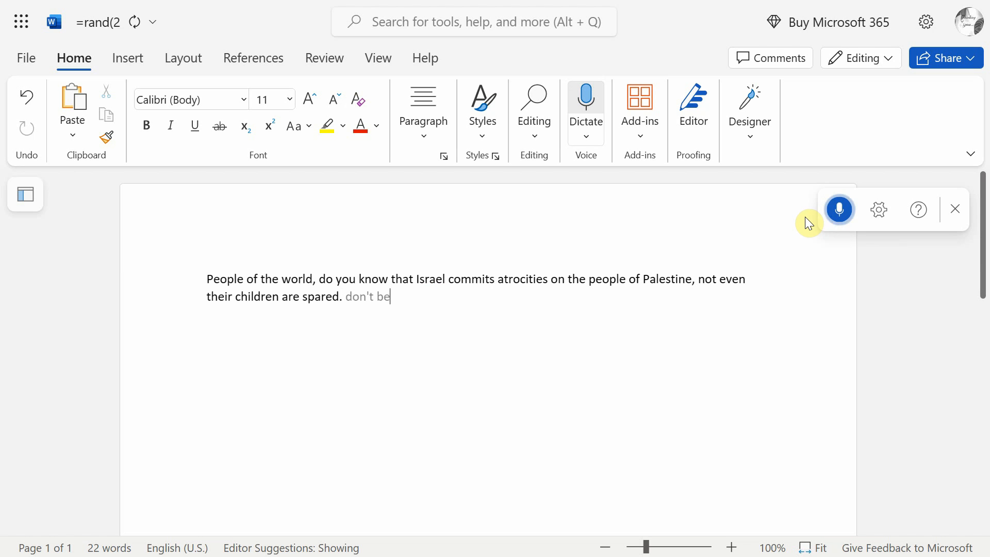
type("neutral because only animals are neutral.")
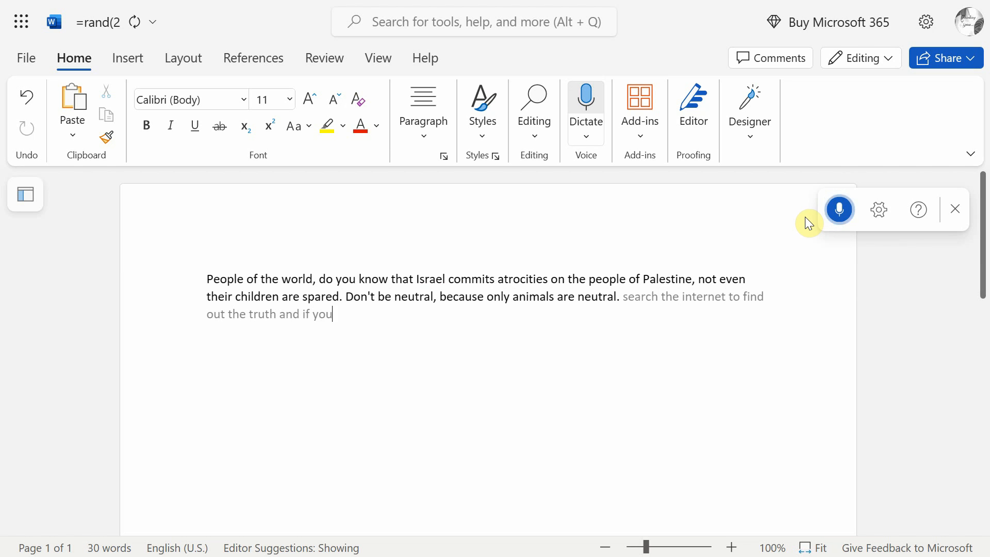
type("think palestinians are being abused that's")
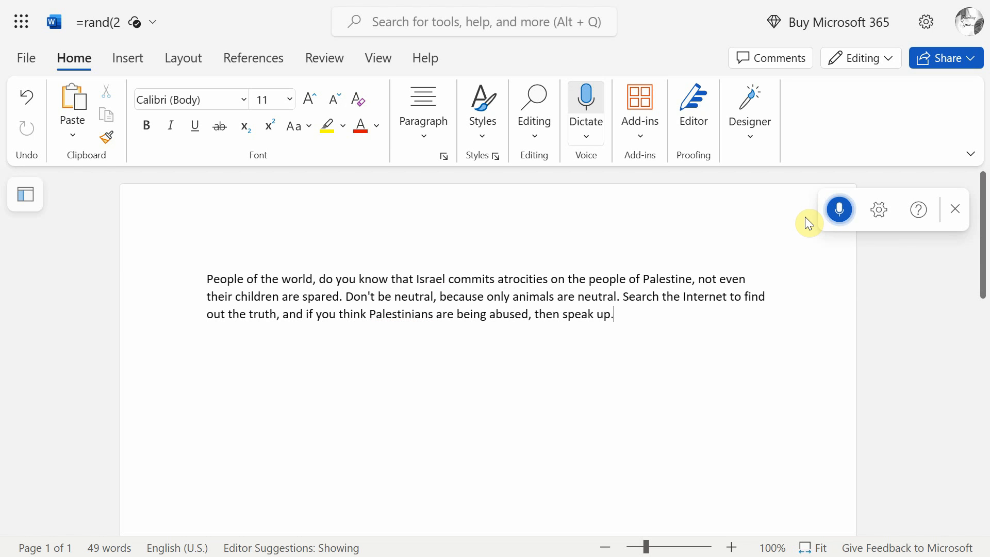
type("raise your voice against this")
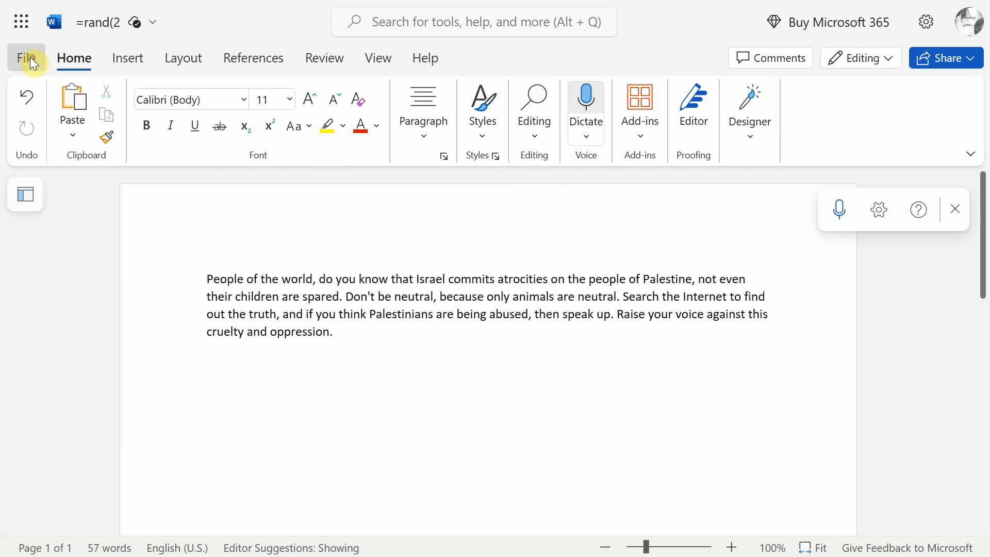
Review the File menu's Save as download options, then move to opening a file
left_click(26, 58)
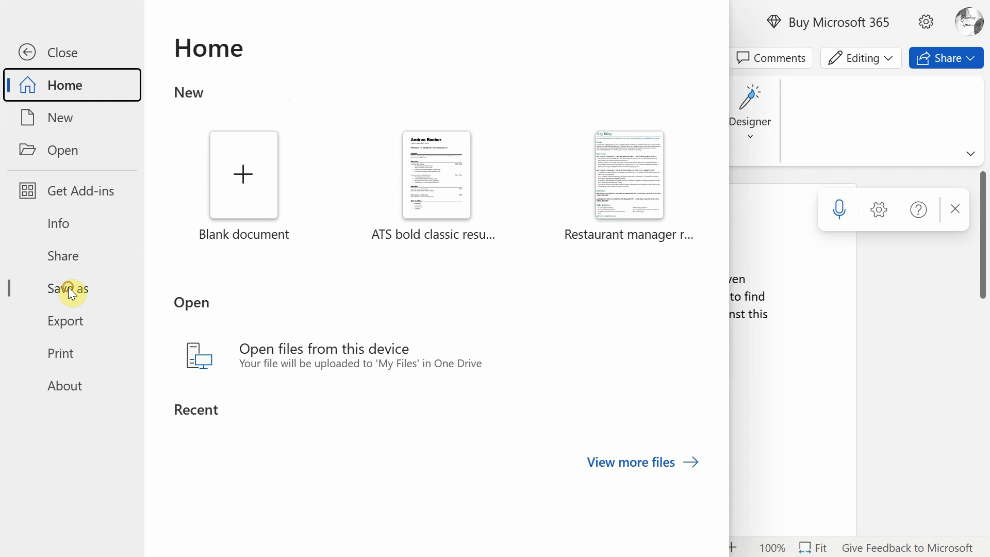
left_click(68, 289)
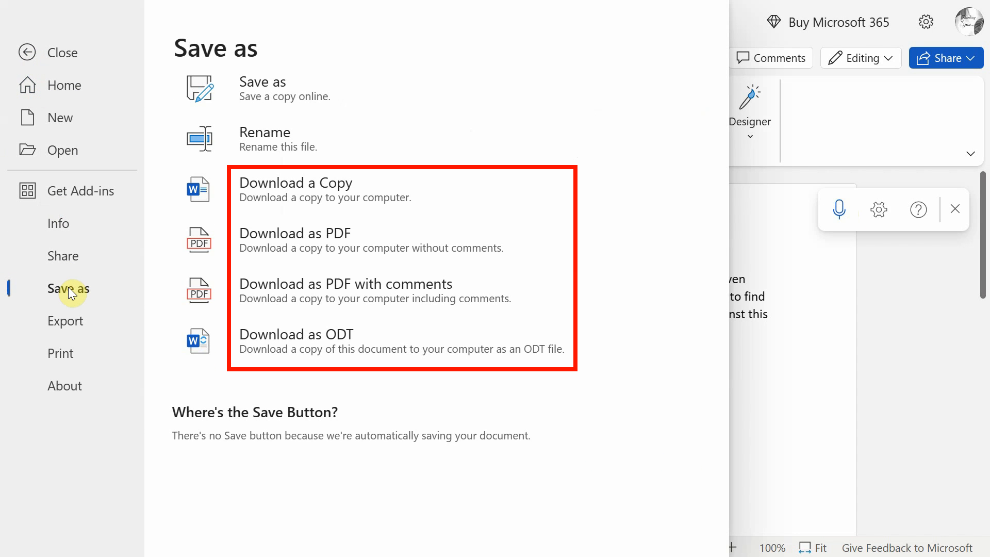
mouse_move(61, 150)
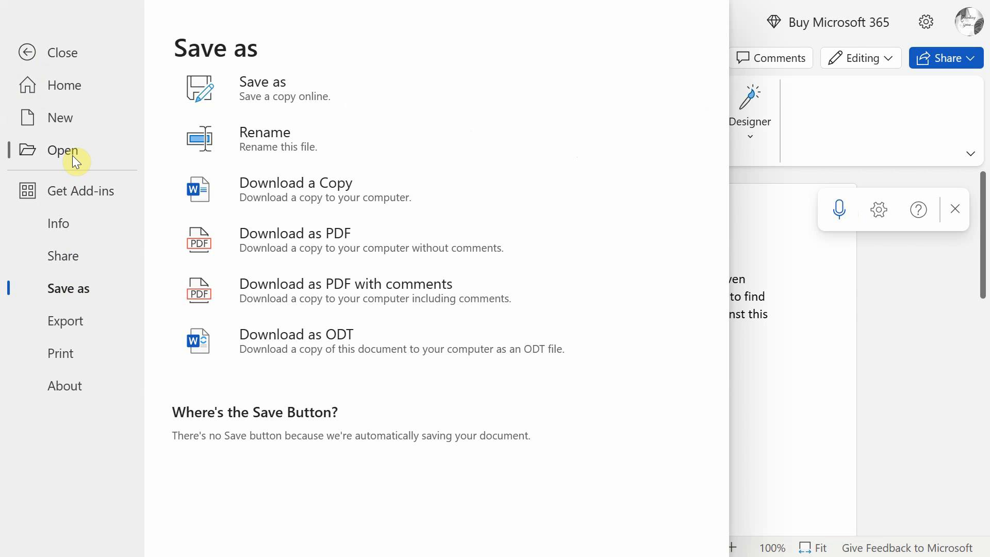
left_click(62, 150)
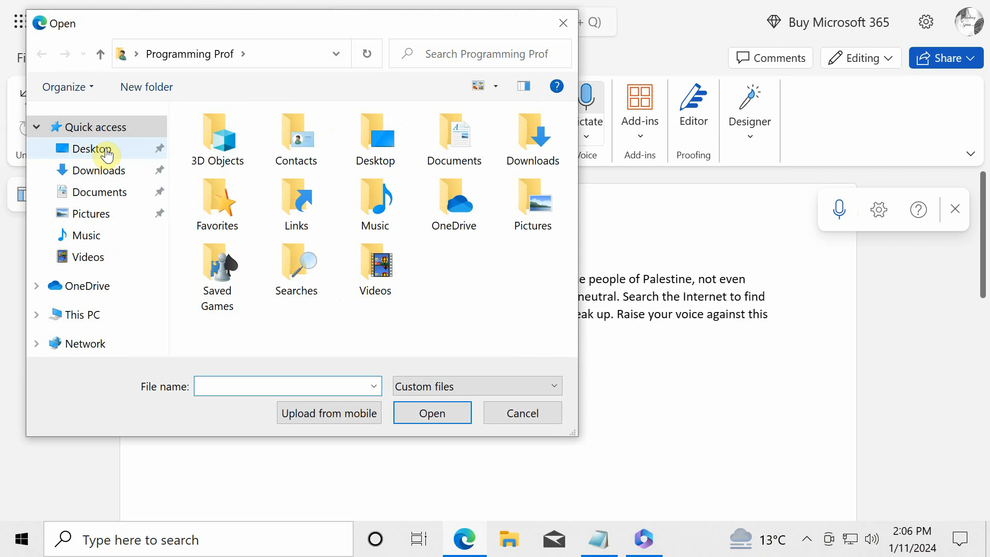
Open 'People of the world (Full)' from the Desktop so it uploads to OneDrive
left_click(92, 148)
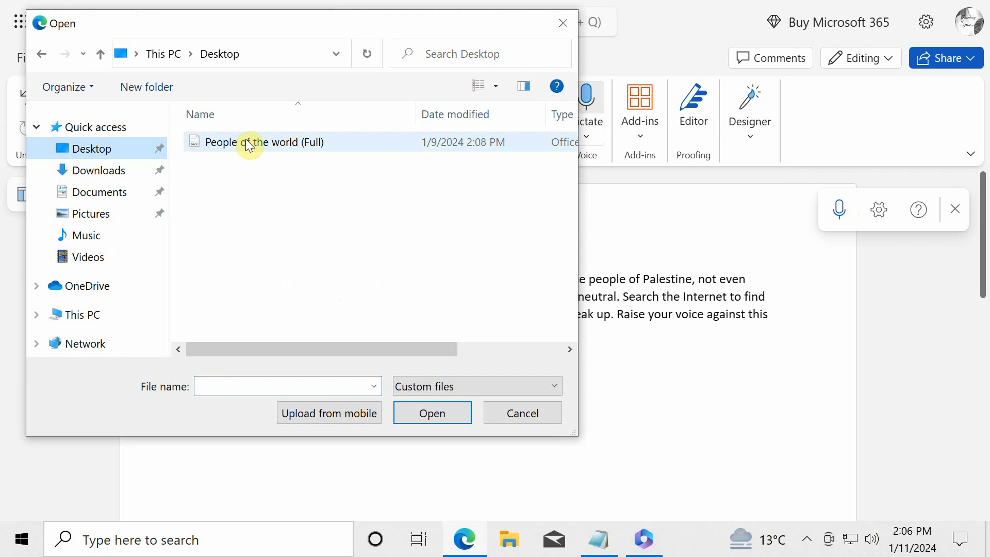
left_click(432, 412)
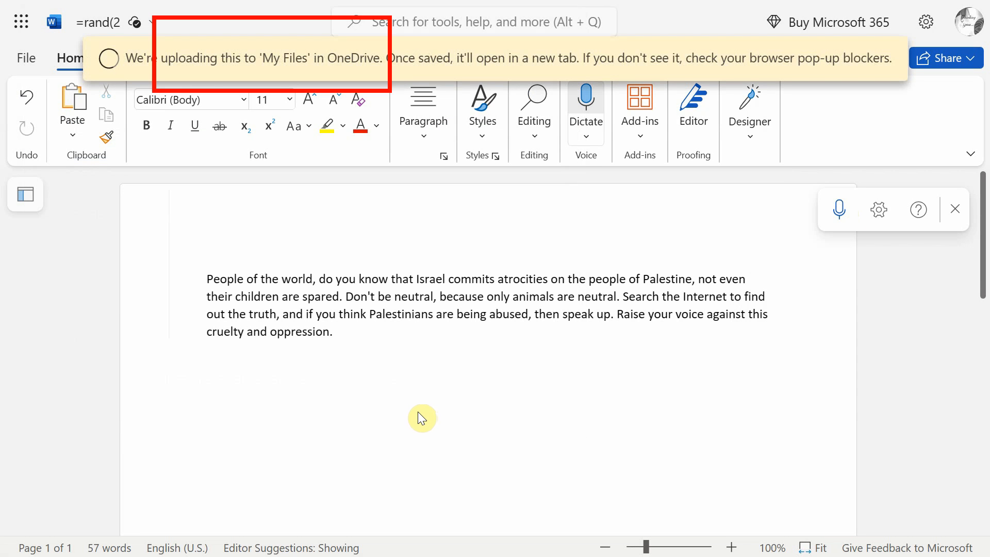
left_click(20, 22)
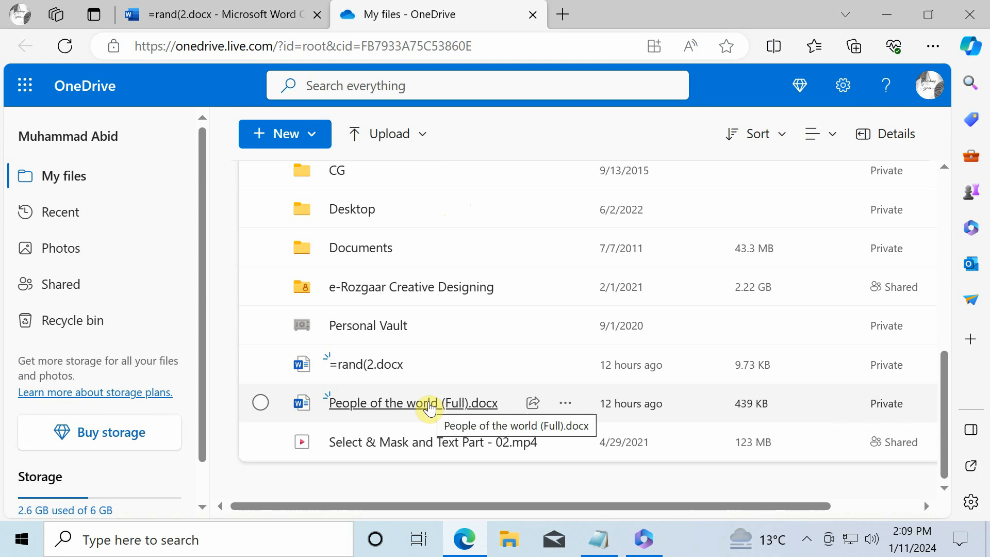
Look through the uploaded 'People of the world (Full)' document in the Word file list
left_click(412, 403)
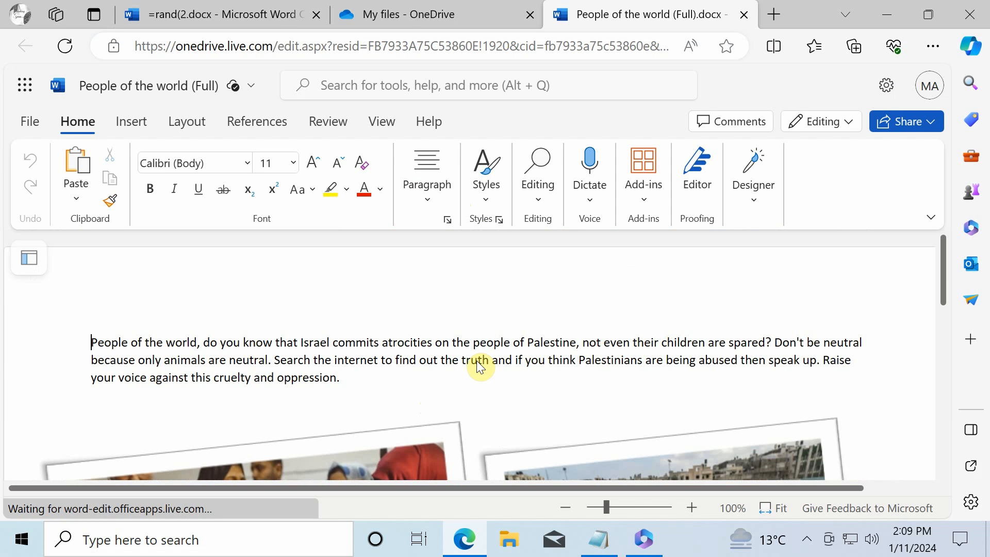
scroll("down", 3)
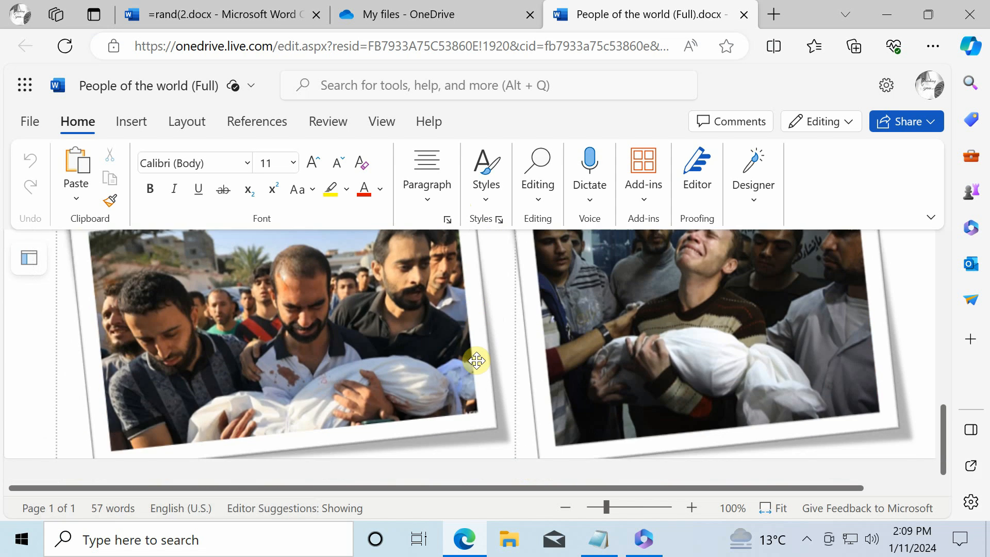
scroll("up", 3)
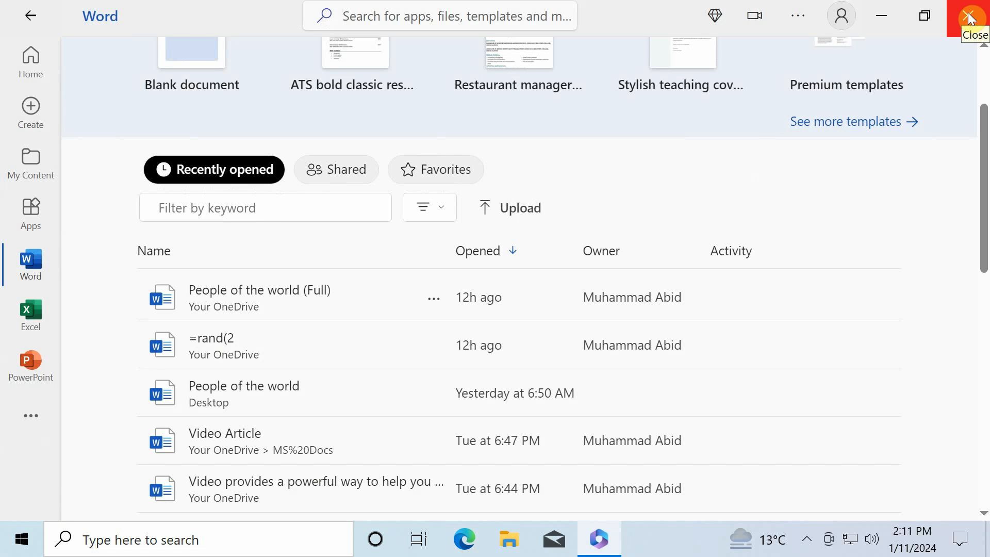
mouse_move(30, 214)
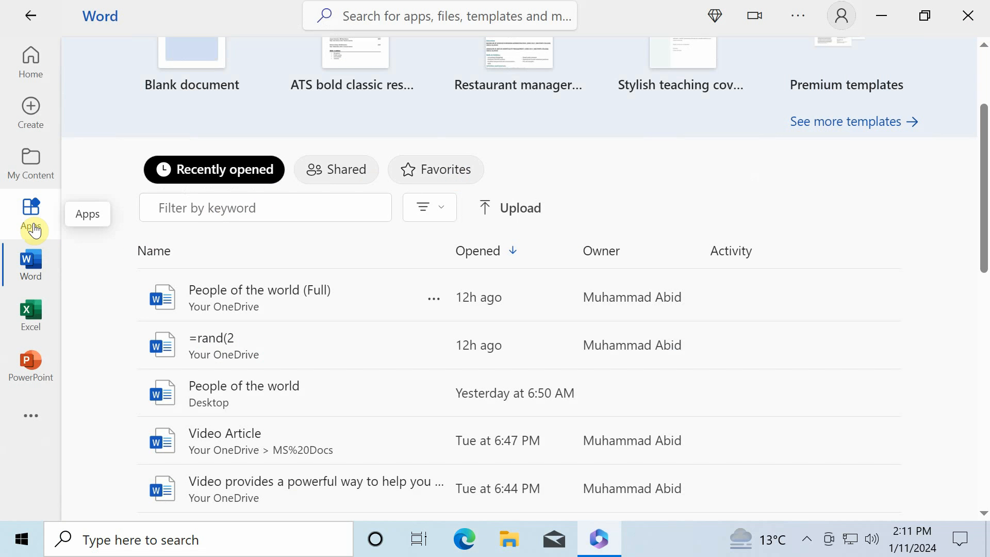
Launch Microsoft Designer from the Microsoft 365 Apps overview
left_click(30, 215)
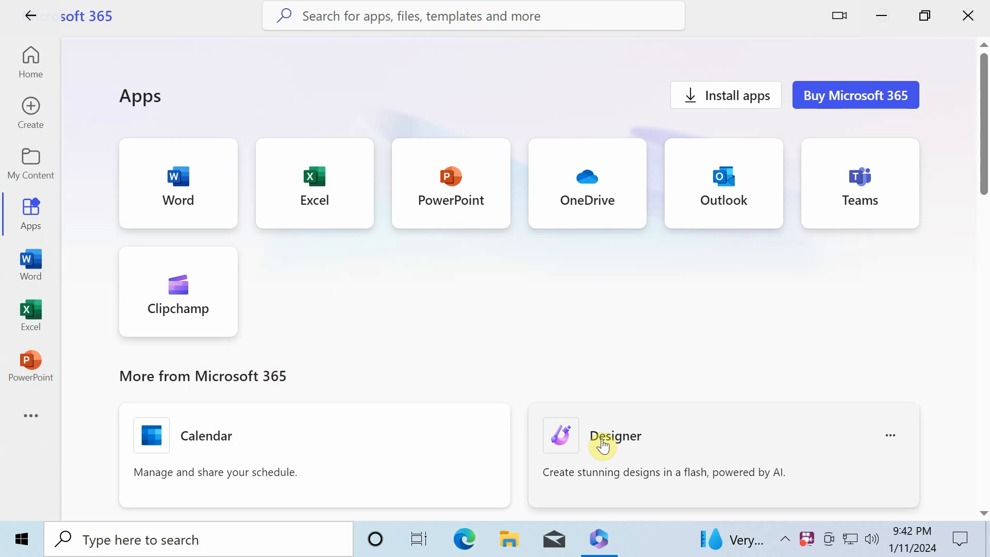
left_click(614, 435)
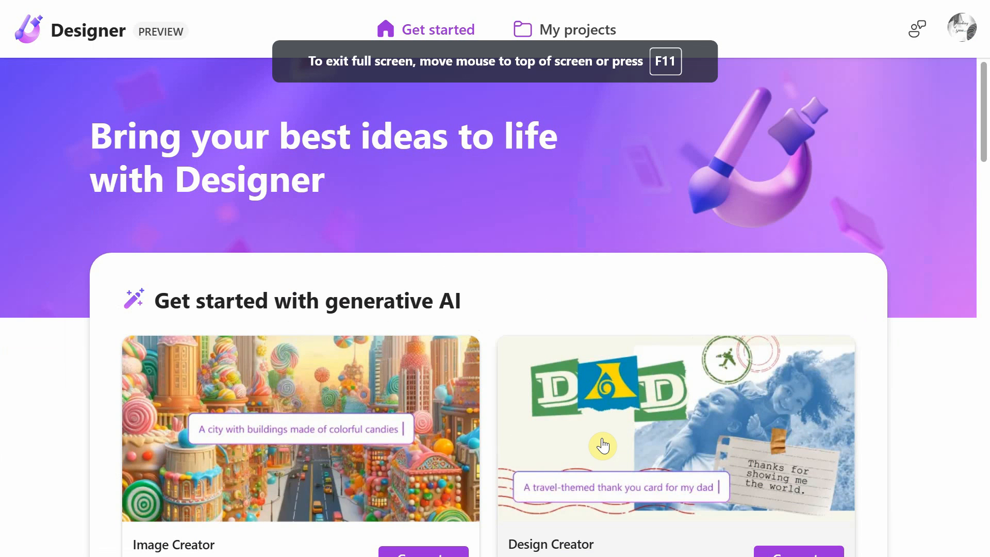
scroll("down", 3)
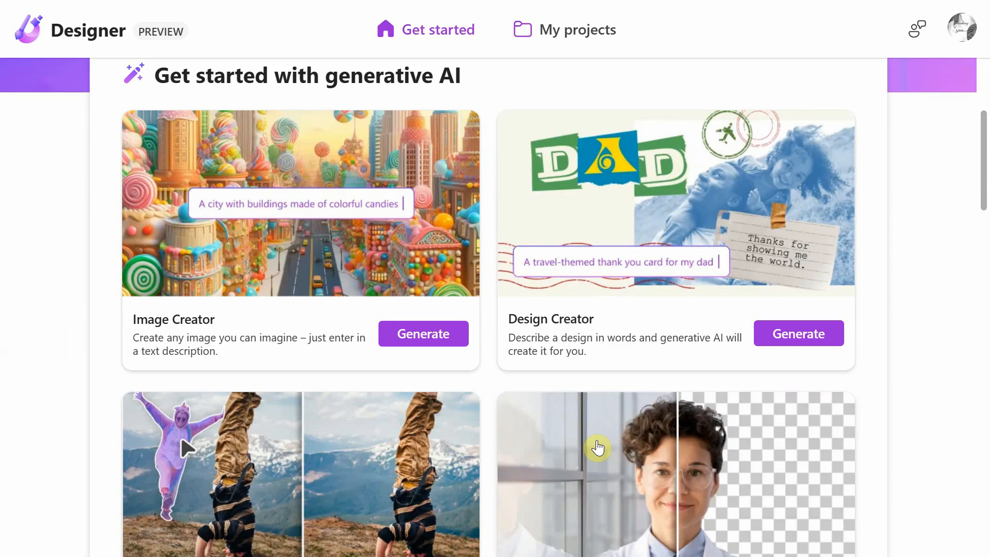
scroll("down", 3)
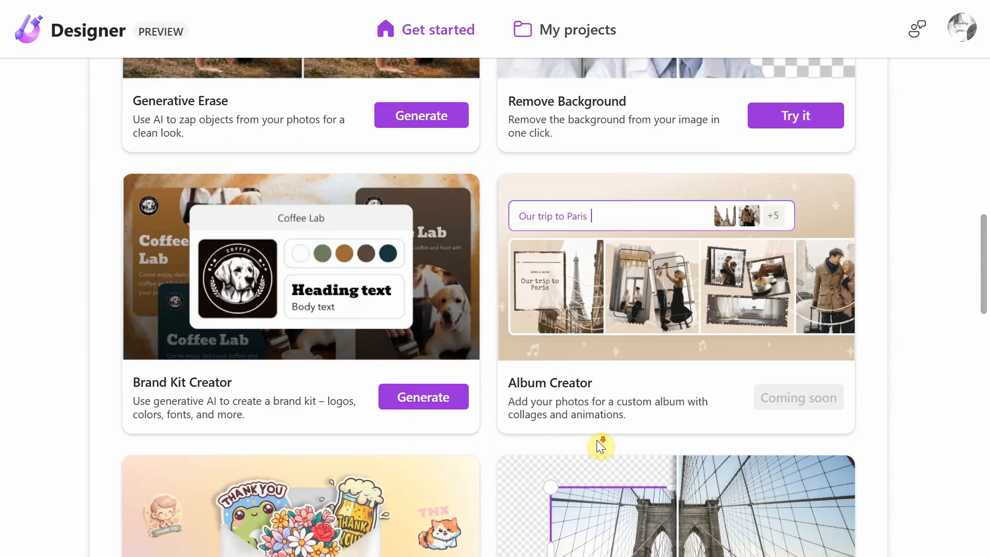
scroll("down", 3)
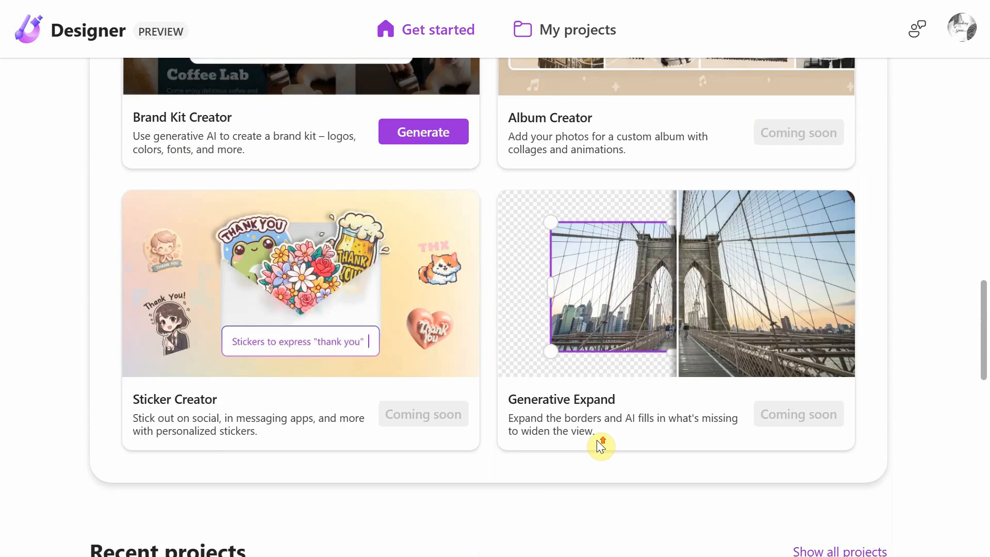
scroll("up", 3)
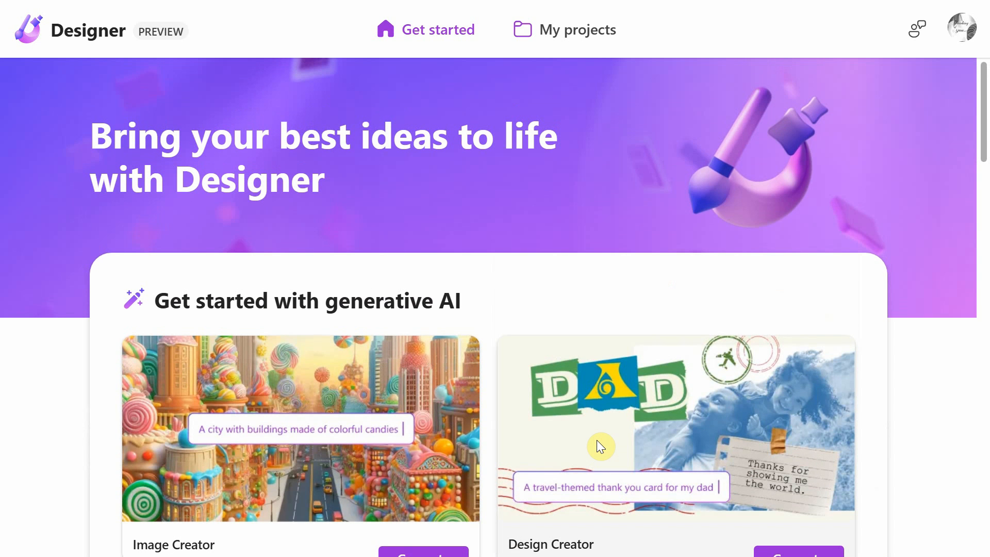
mouse_move(527, 452)
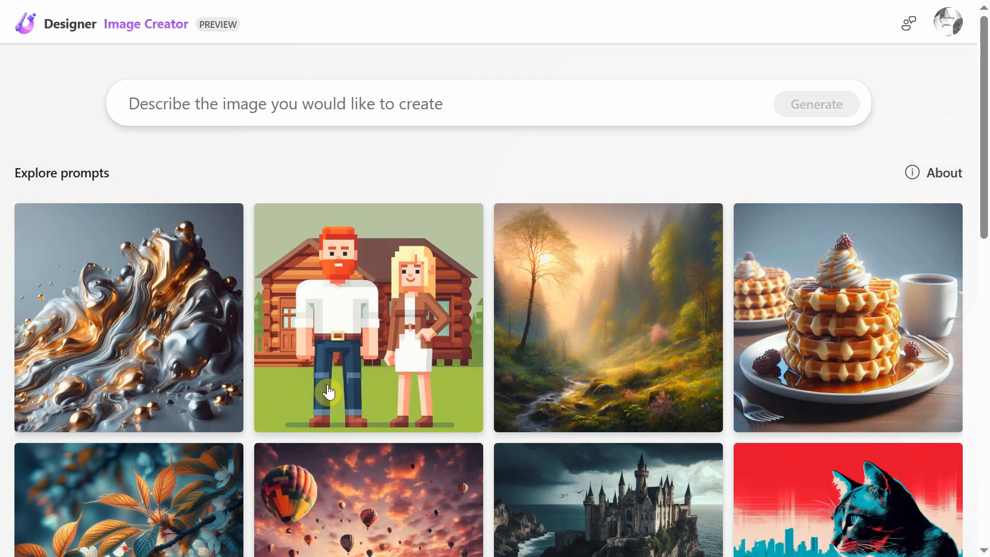
Generate 'An ultra realistic image of a squirrel in post-apocalyptic city ruins' and view the result
left_click(443, 103)
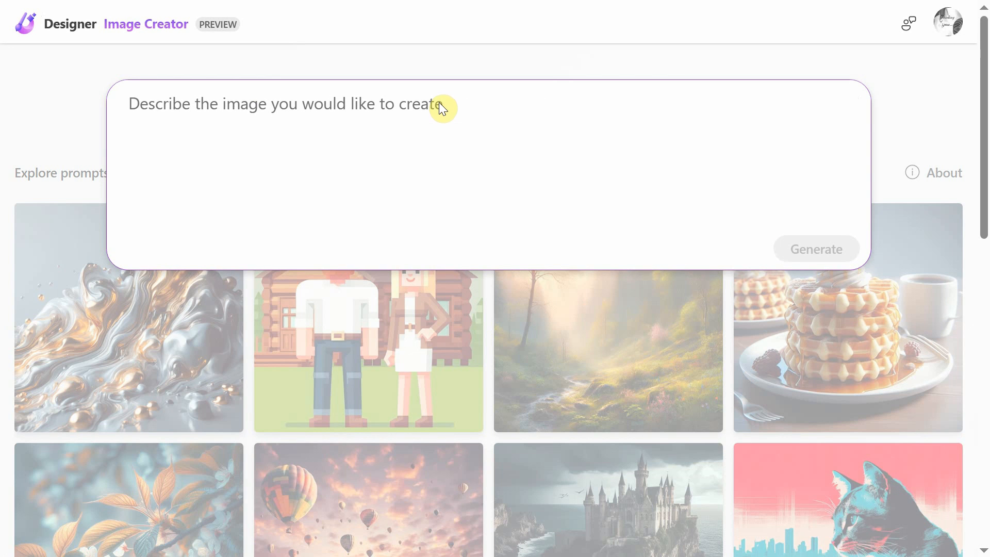
type("An ultra realistic image of a squirrel in post-apocalyptic city ruins, looking for food and running on tree branches.")
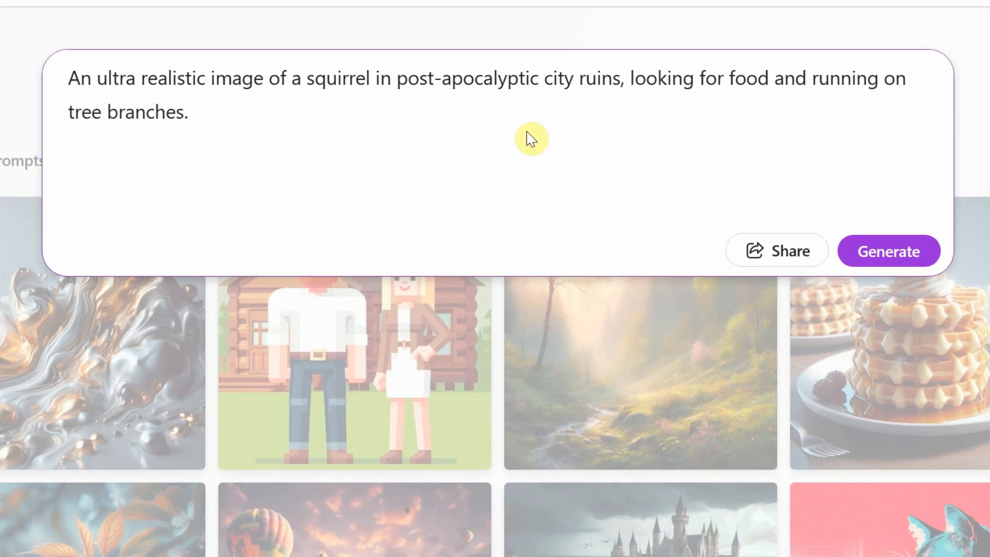
left_click(888, 251)
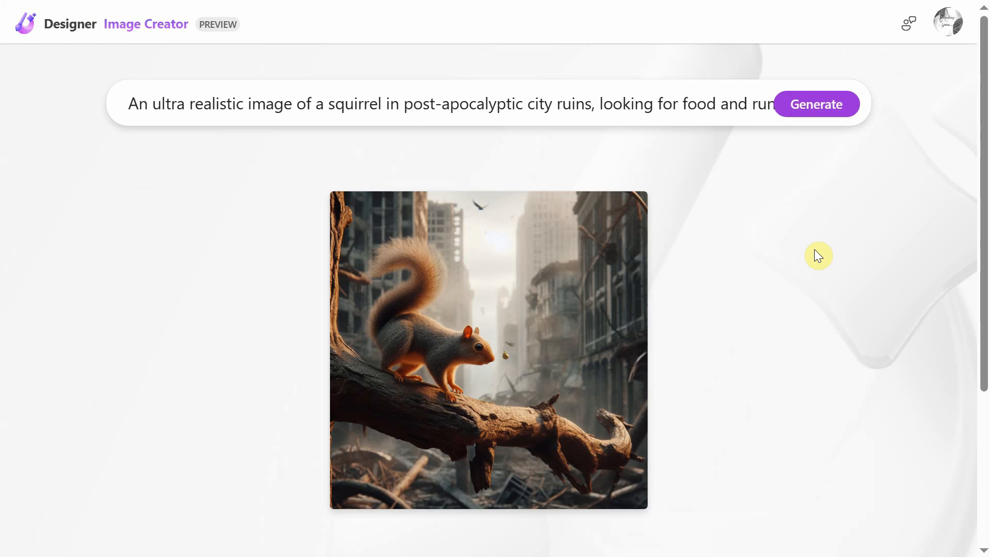
left_click(488, 351)
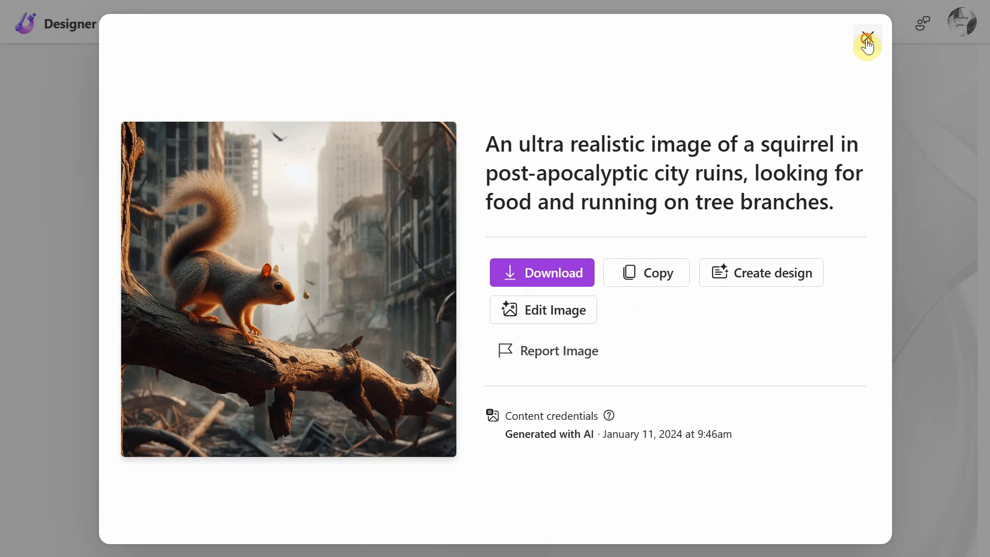
left_click(866, 45)
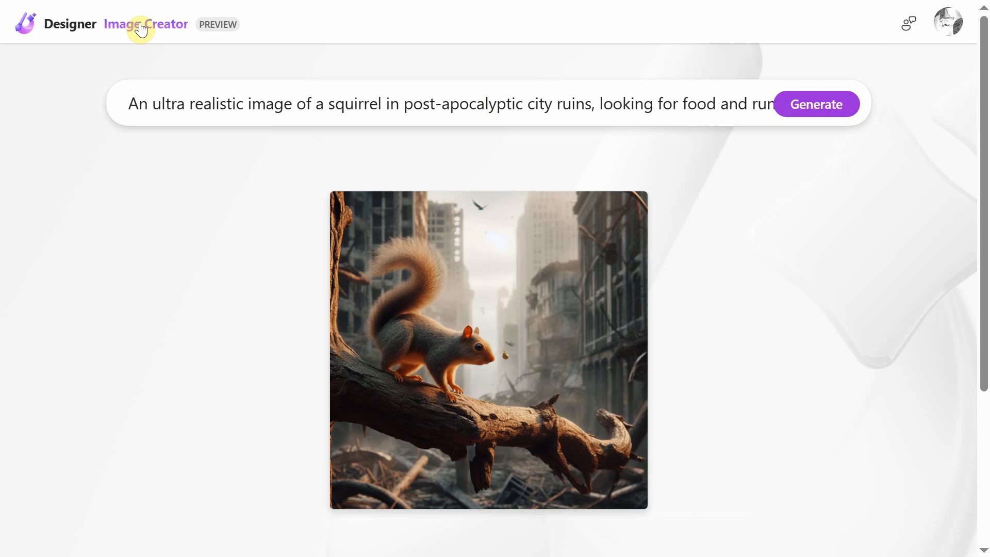
Start Design Creator with the prompt 'Create a Facebook post inviting friends to participate in a charity event.'
left_click(69, 24)
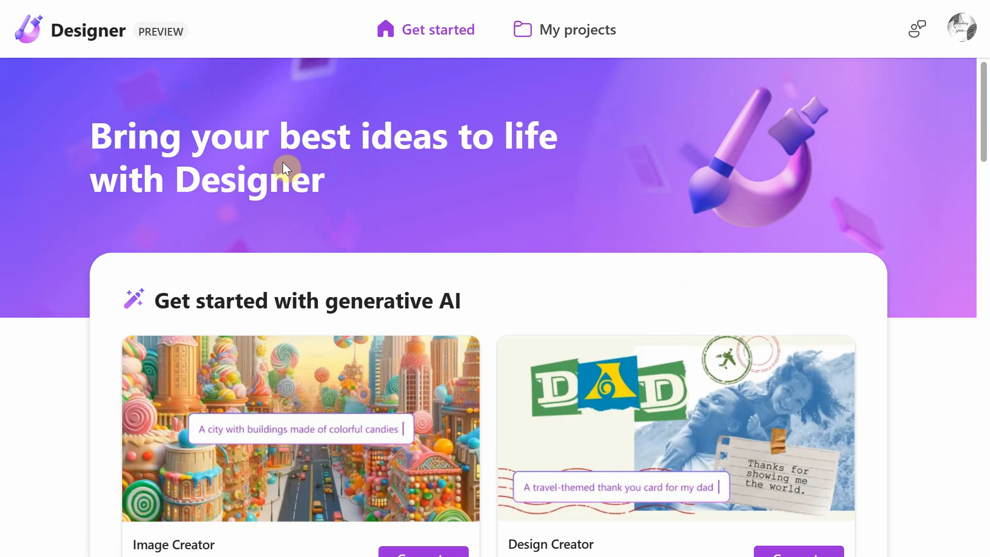
scroll("down", 3)
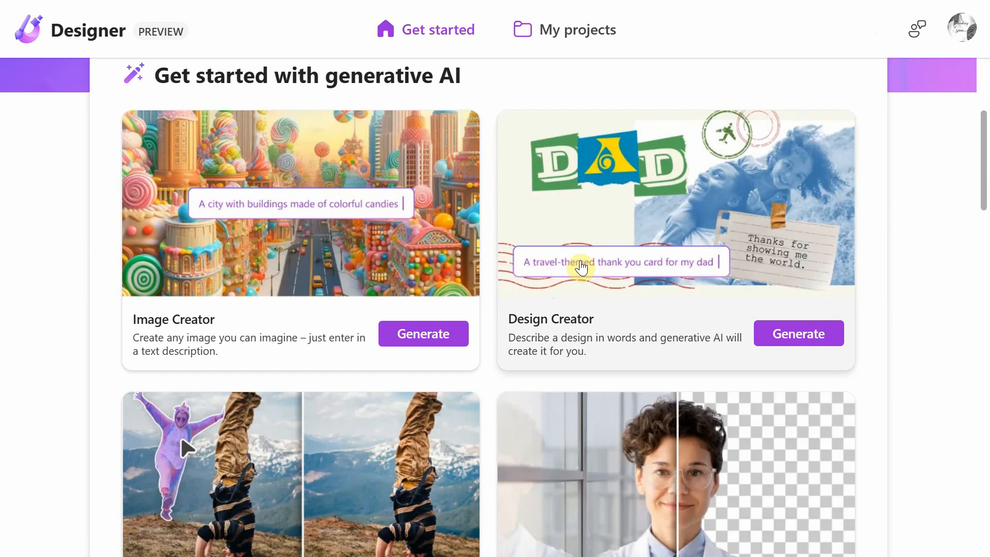
left_click(797, 333)
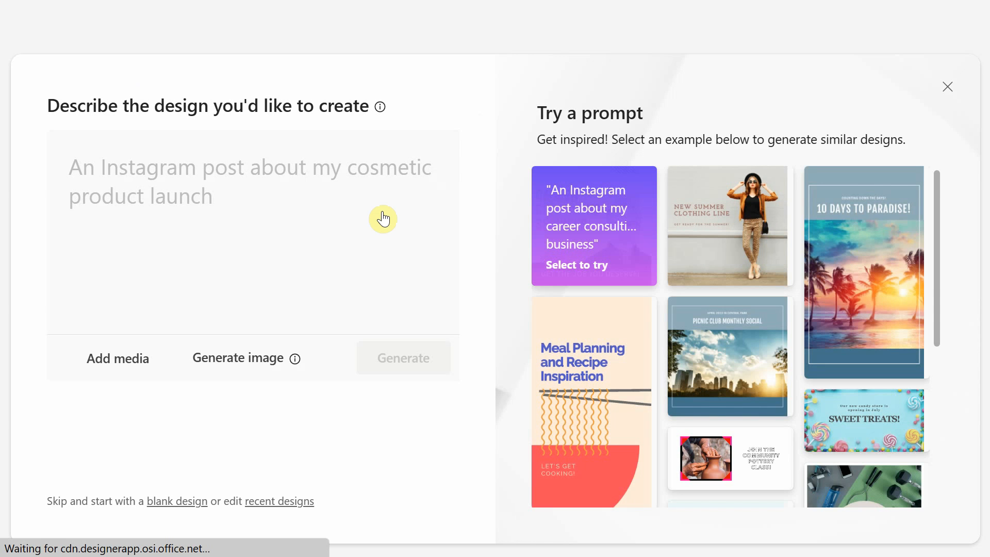
type("Create a Facebook post inviting friends to participate in a charity event.")
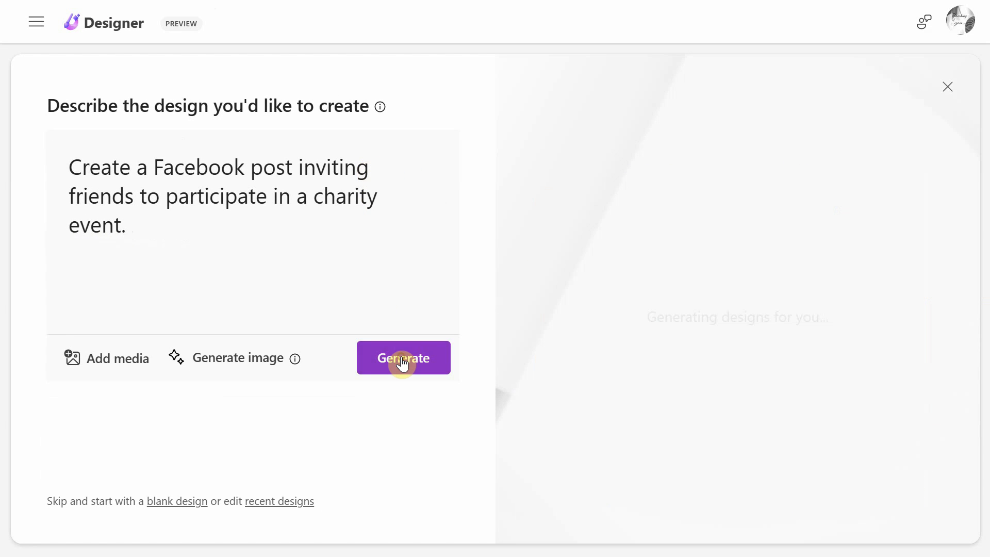
Generate the charity post designs and customize the grey 'Join us for a good cause!' one
left_click(403, 358)
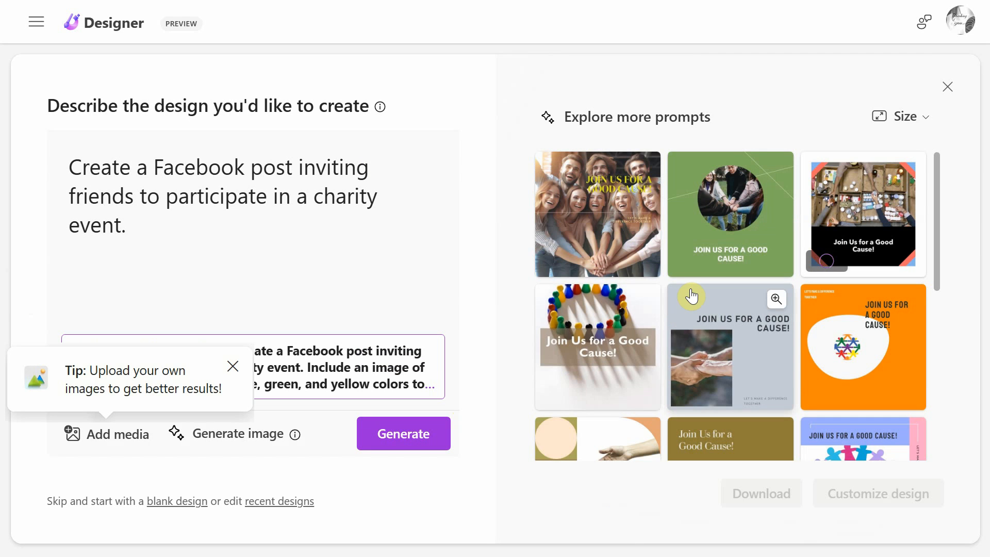
scroll("down", 3)
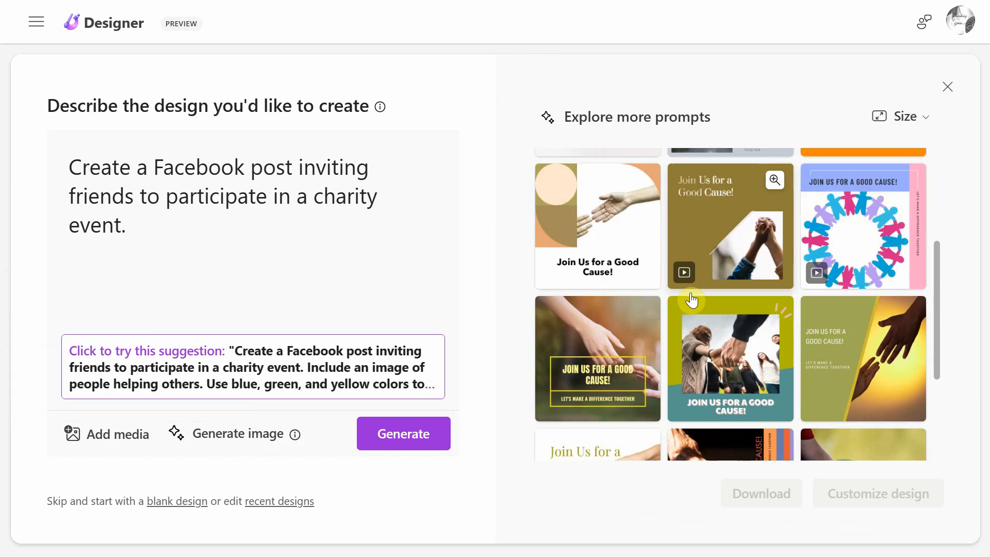
scroll("up", 3)
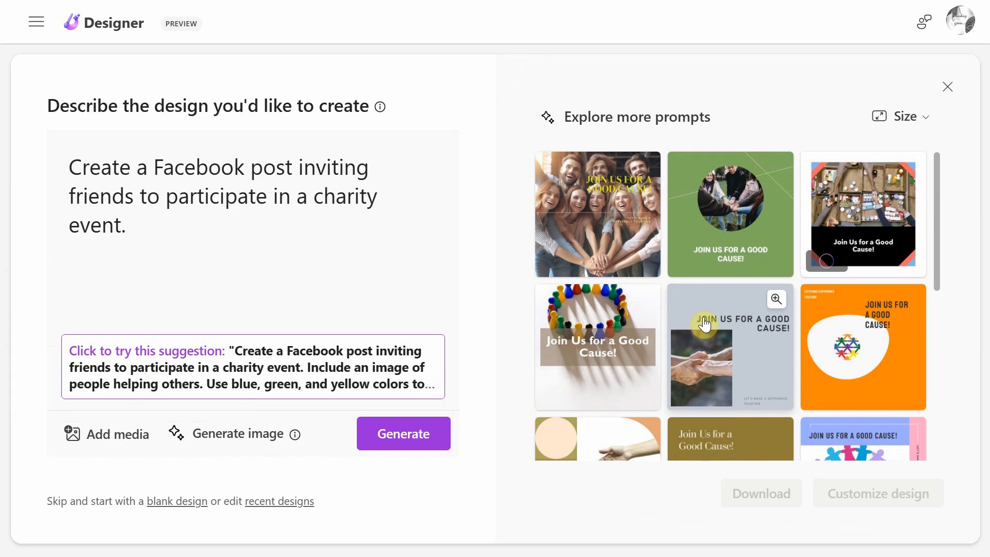
left_click(730, 347)
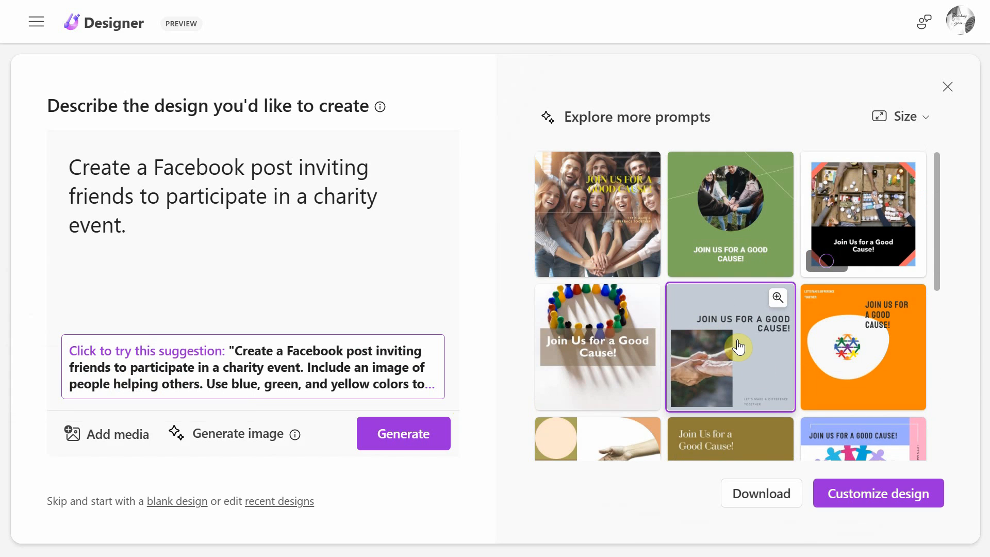
left_click(876, 492)
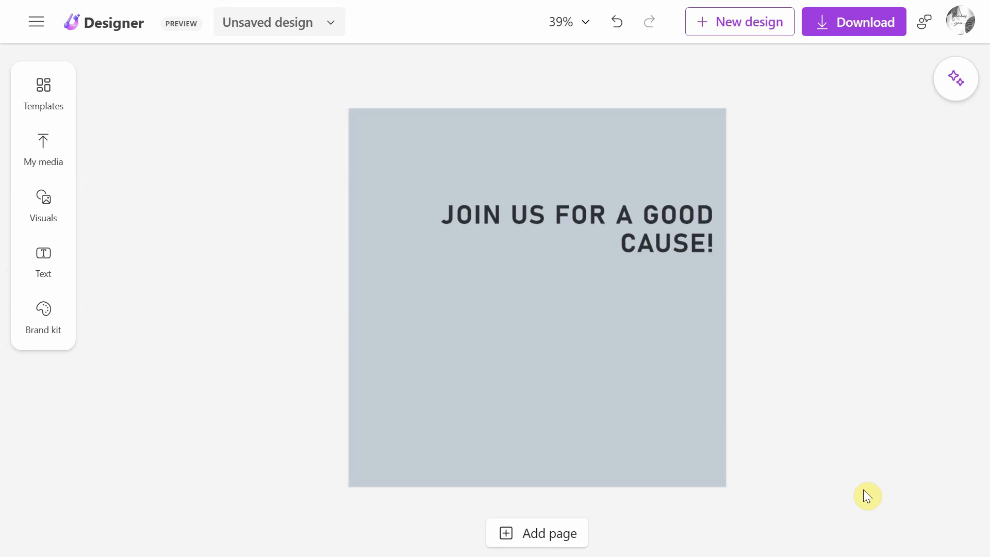